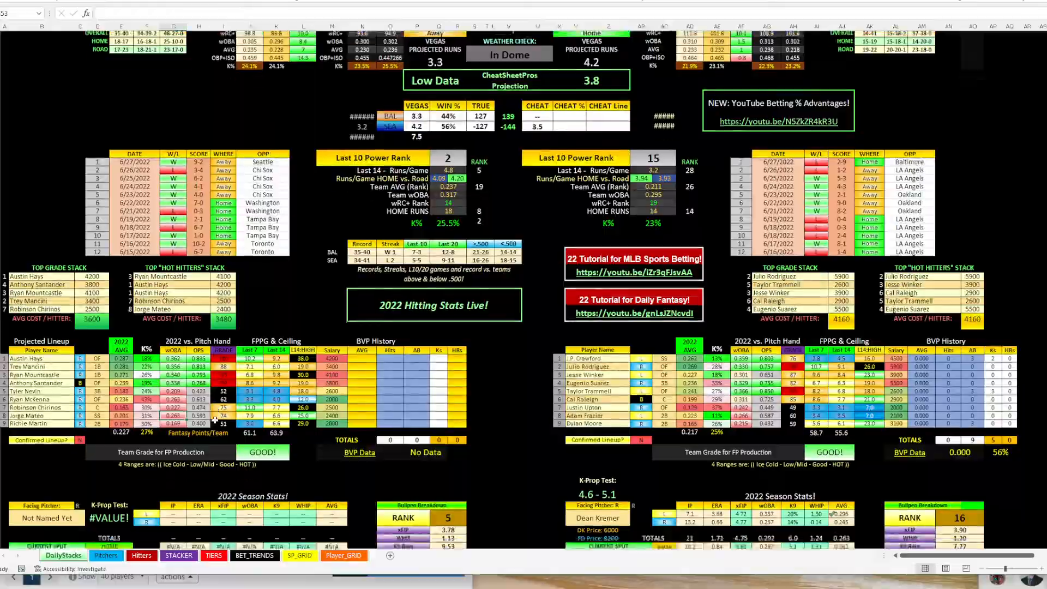
Filter the DraftKings pitcher pool to Dean Kremer via 'kre' and review his game log
scroll(down, 3)
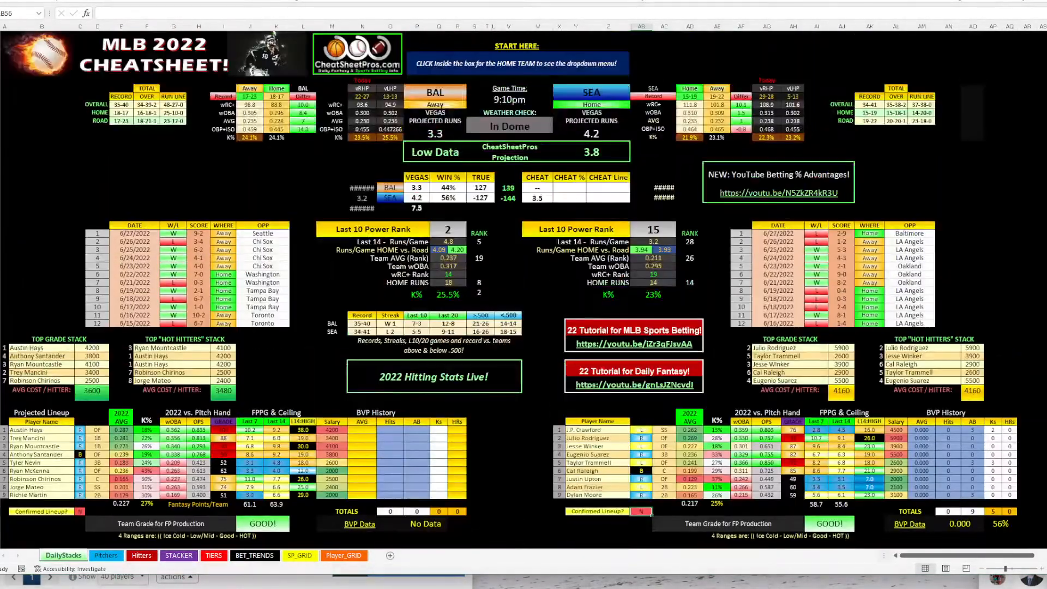
click(106, 555)
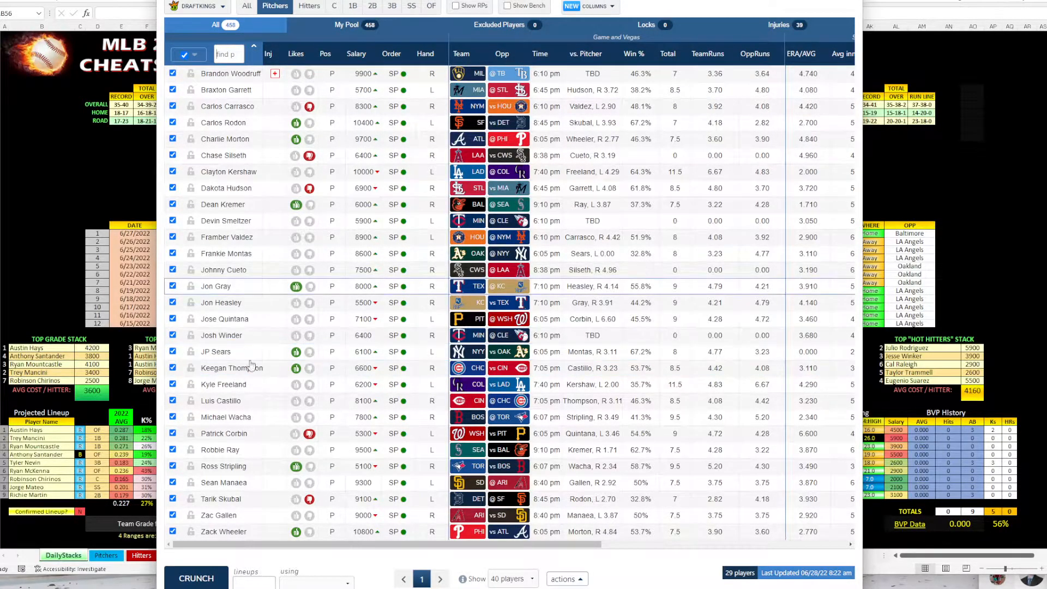
mouse_move(240, 340)
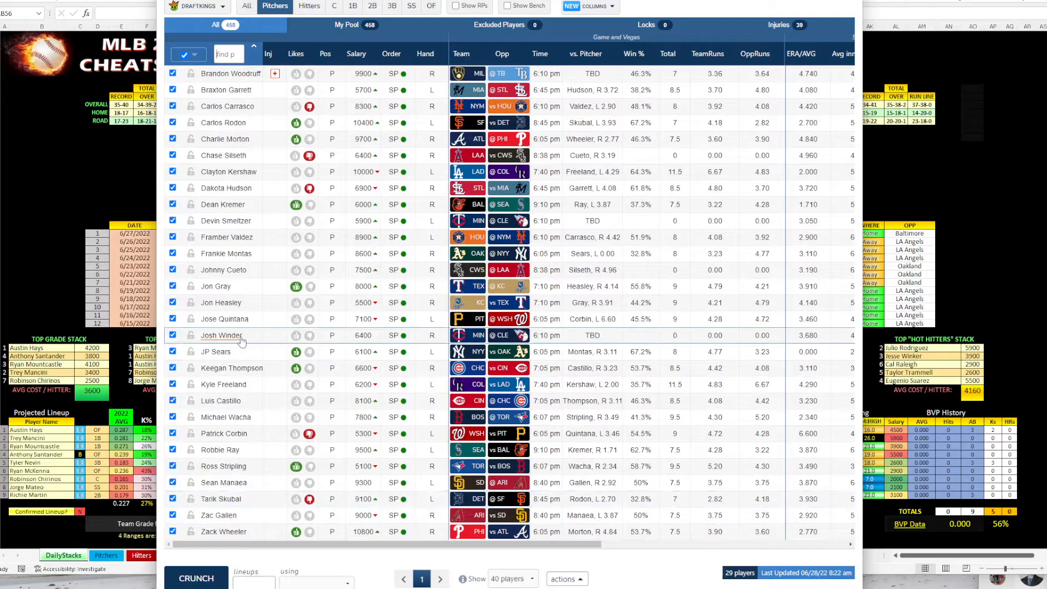
text(kre)
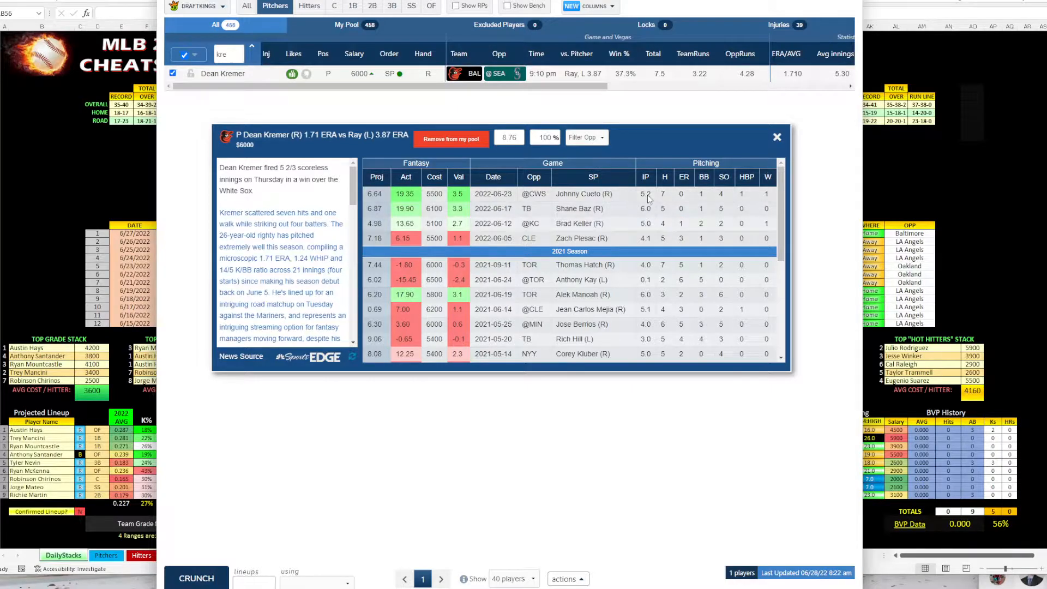
click(645, 194)
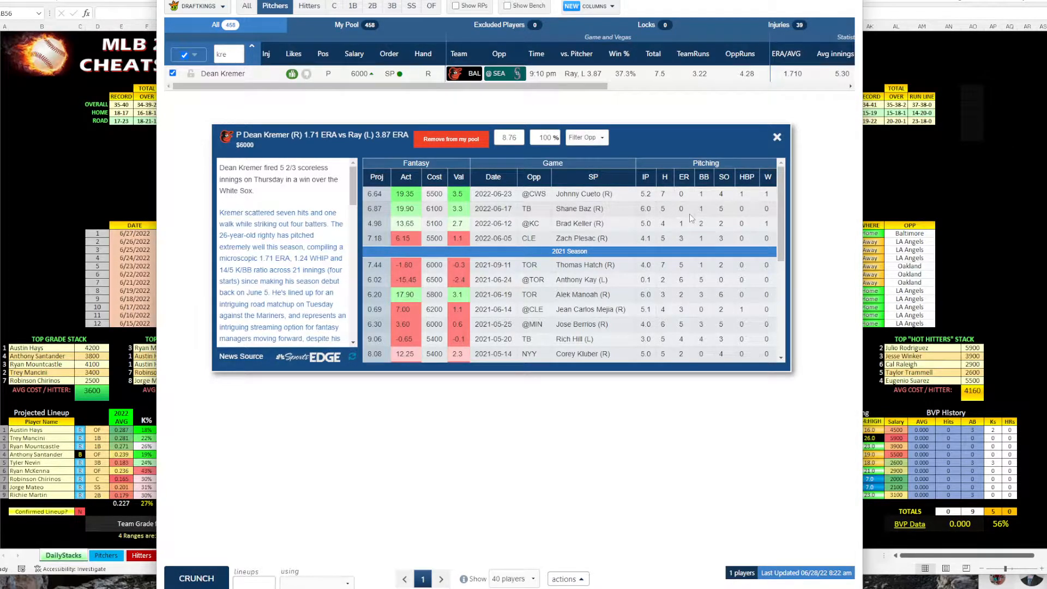
click(776, 137)
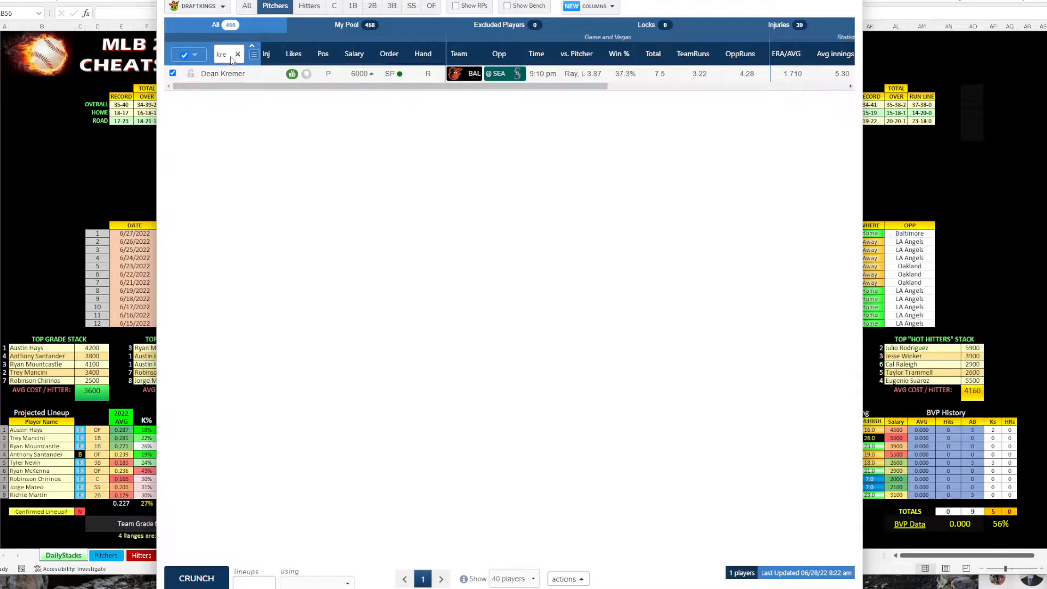
Filter to Robbie Ray via 'robb', review his game log, and return to the cheat sheet
text(robb)
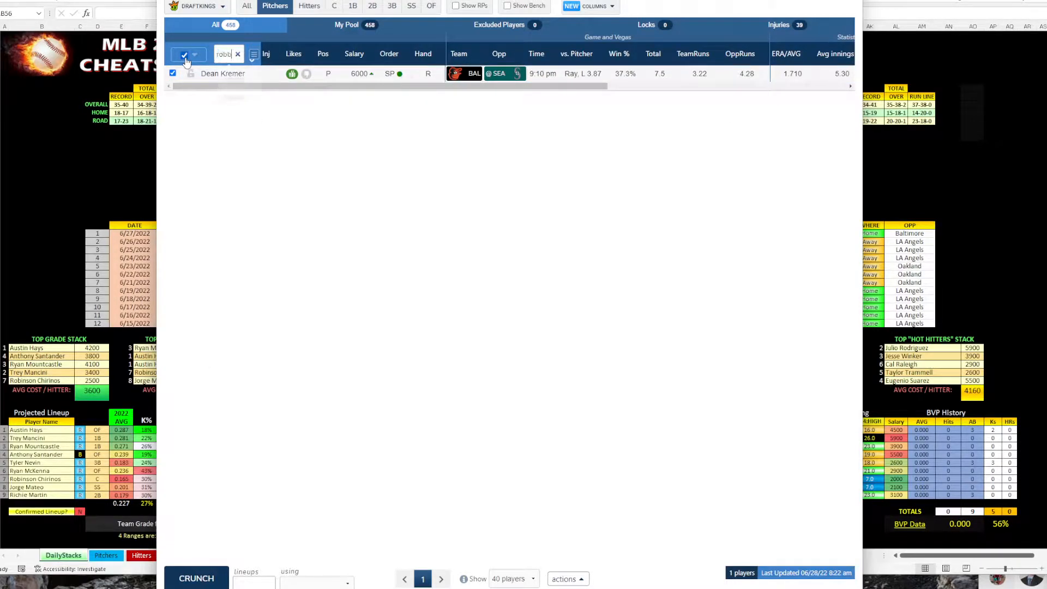
click(223, 73)
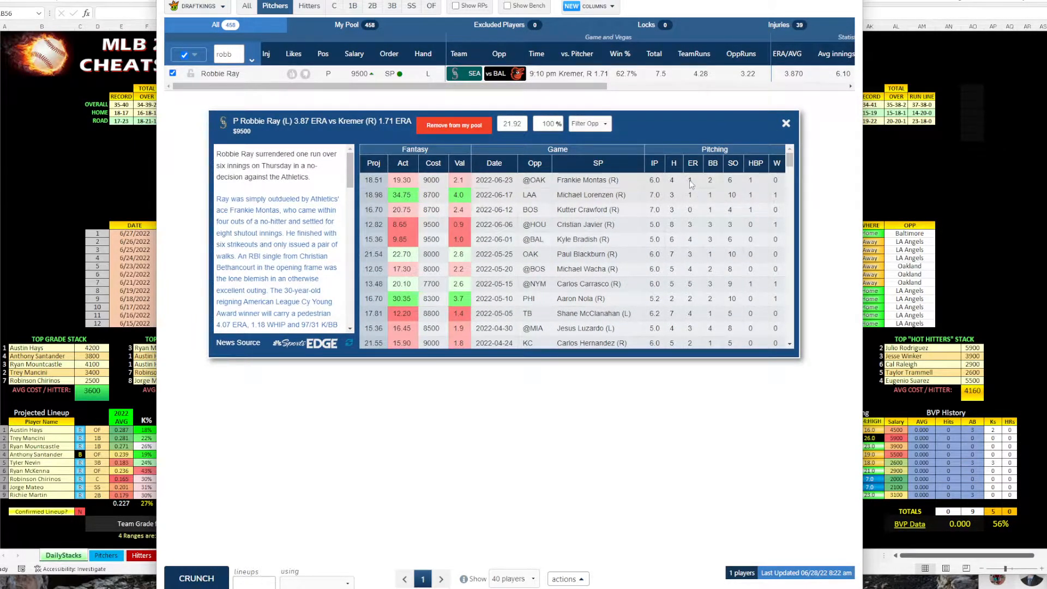
mouse_move(691, 214)
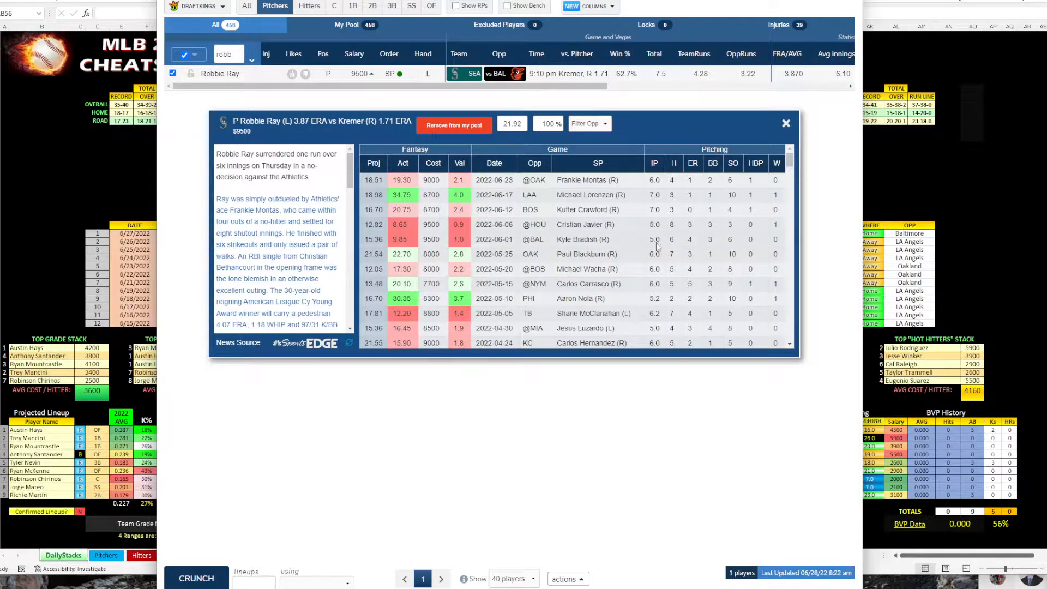
mouse_move(696, 242)
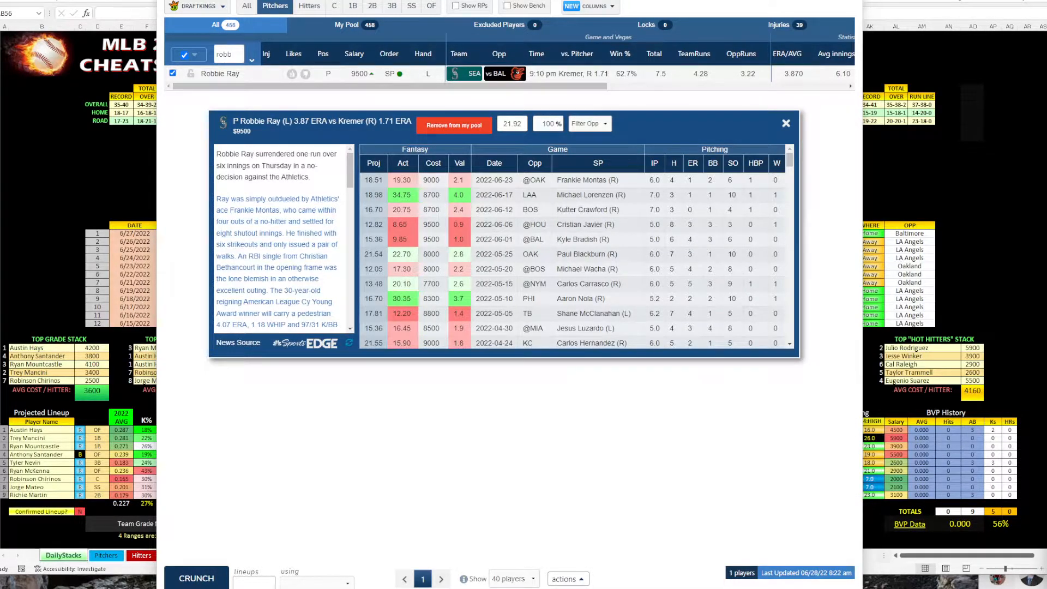
click(786, 123)
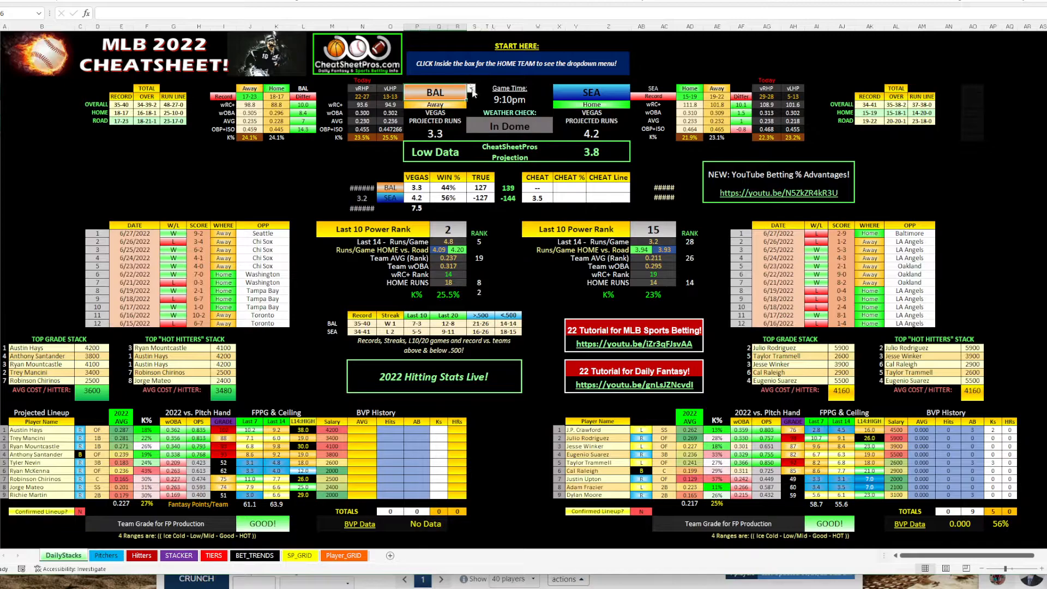
Pick NYM as home team so the cheat sheet loads the HOU @ NYM matchup
click(471, 91)
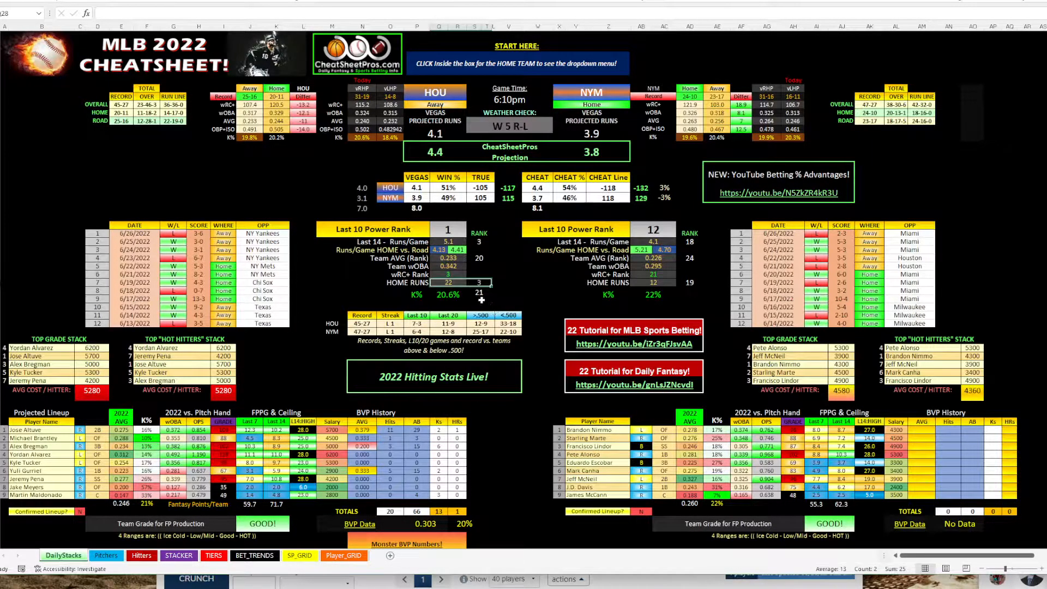
click(447, 274)
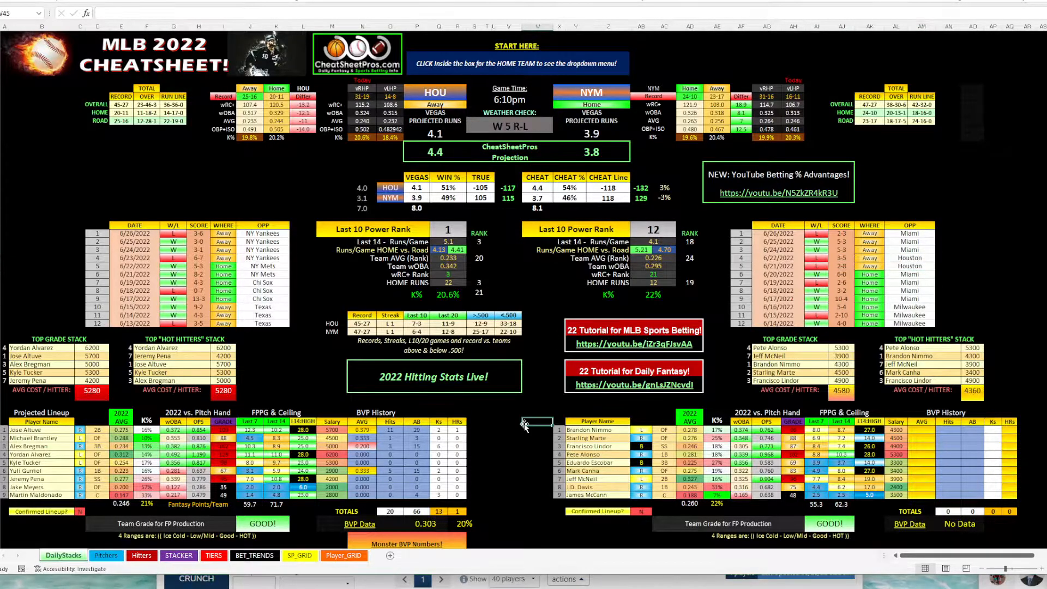
Review the Carrasco vs Valdez 2022 season stats, then return to the Fantasy Cruncher pitcher pool
scroll(down, 3)
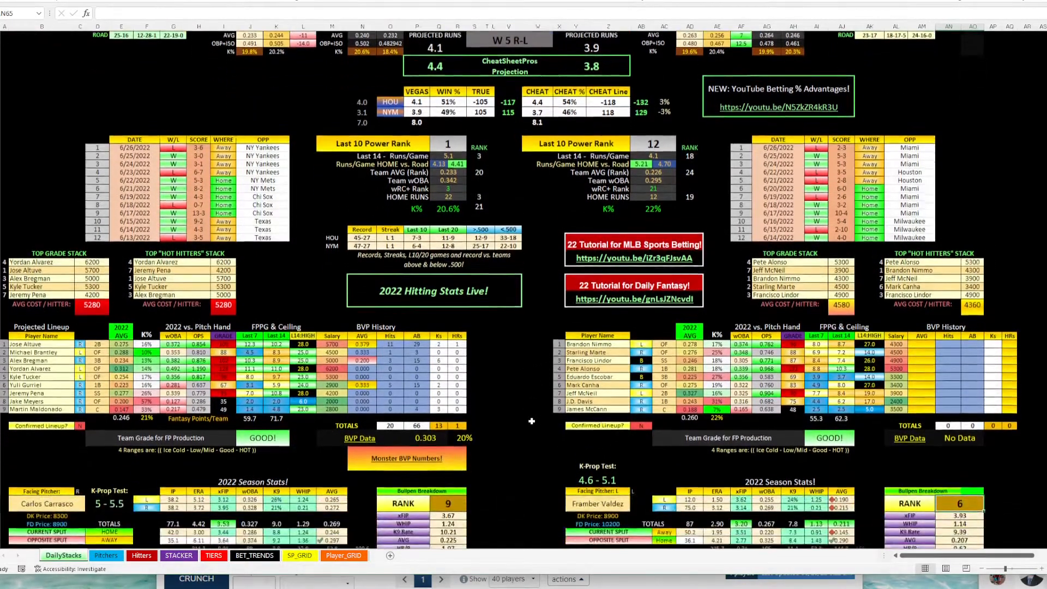
scroll(down, 3)
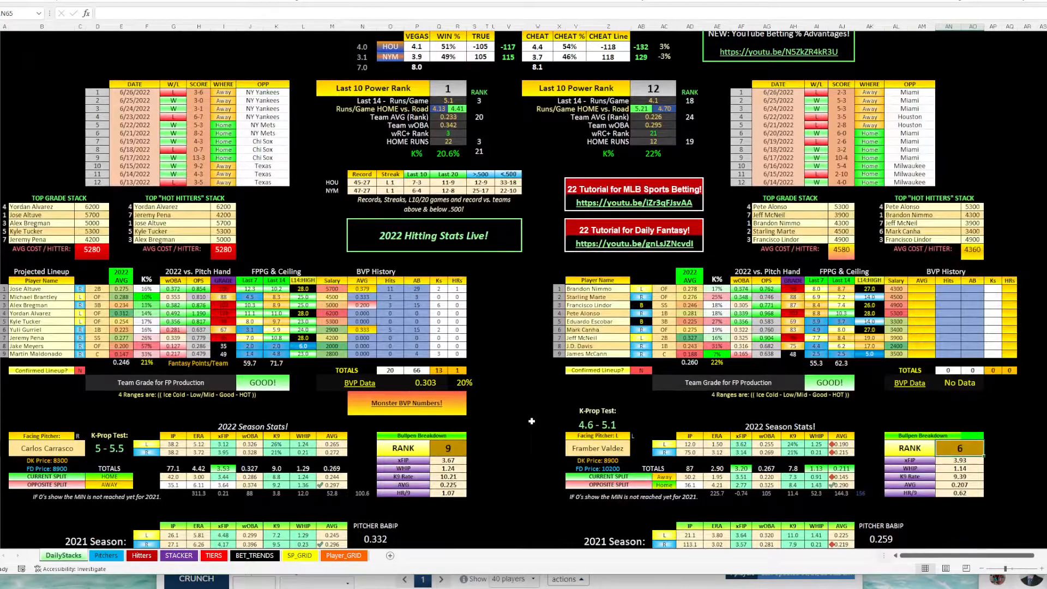
scroll(down, 3)
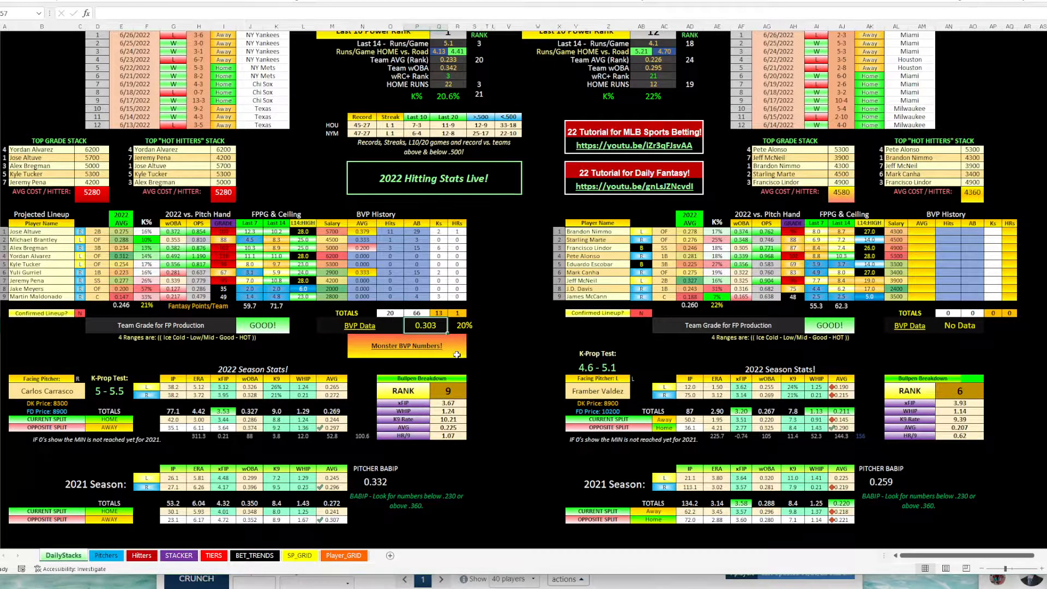
click(407, 346)
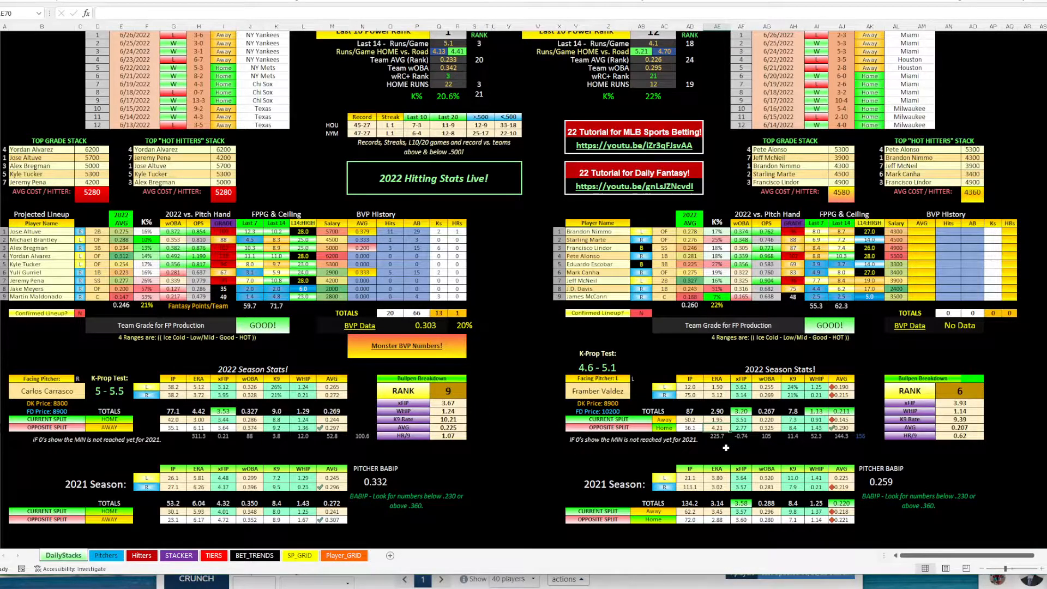
click(727, 428)
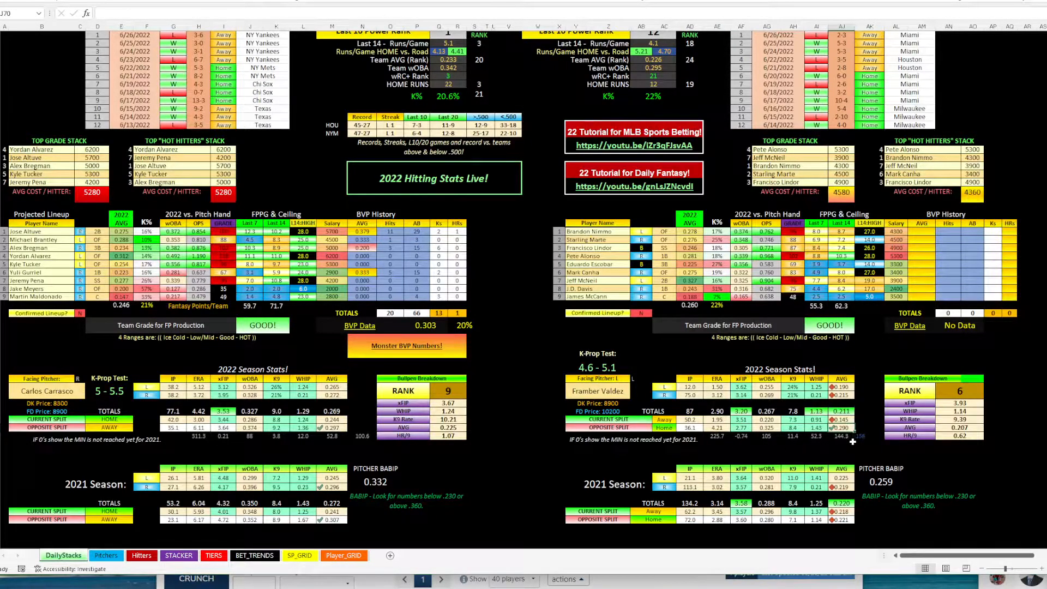
click(834, 425)
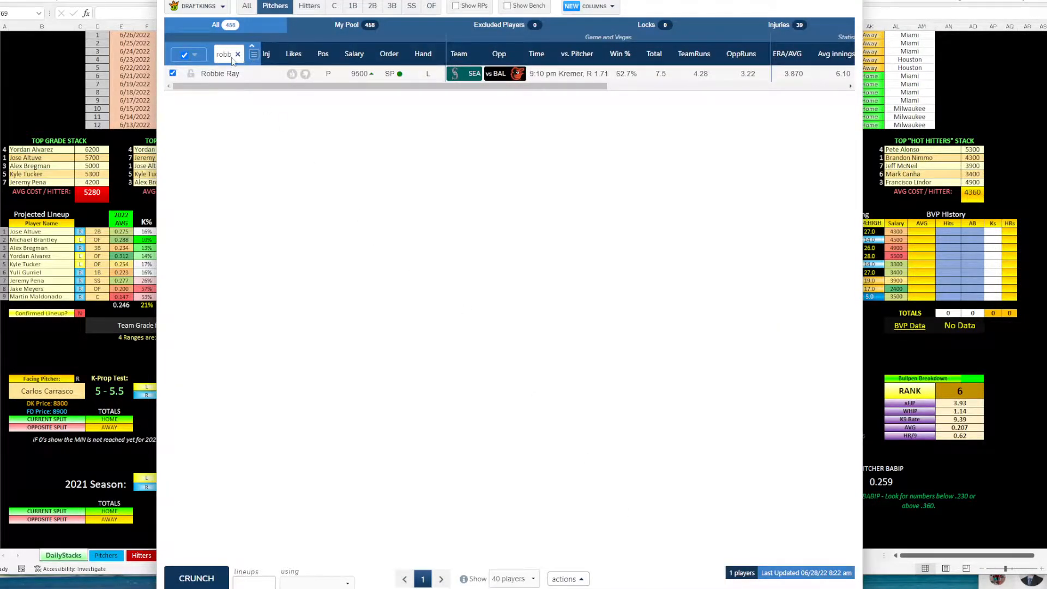
Filter the pitcher pool to Framber Valdez via 'val' and bring up his game log
text(val)
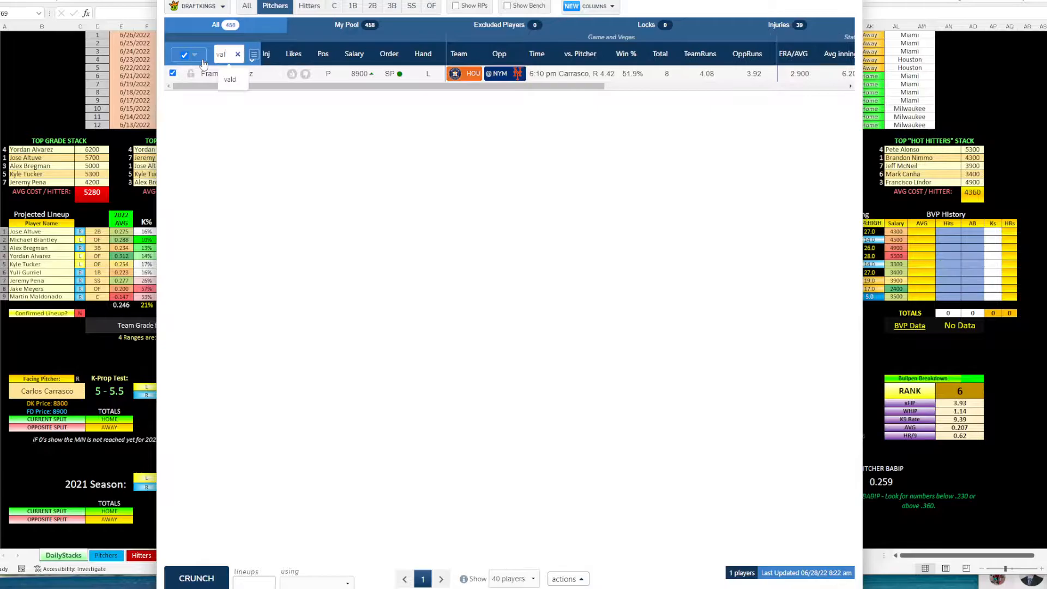
click(209, 73)
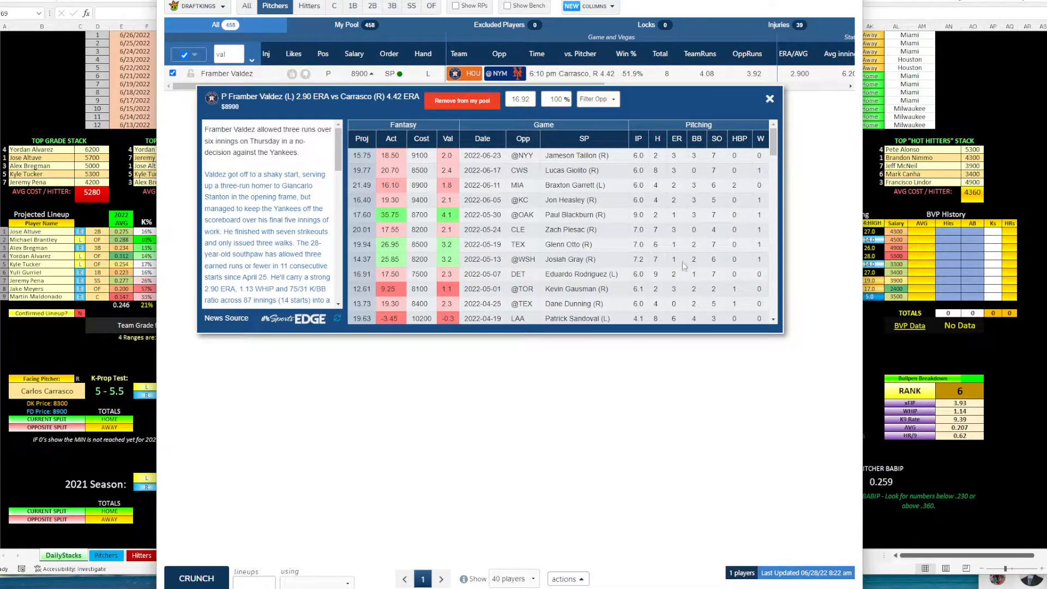
mouse_move(677, 236)
text(carlos)
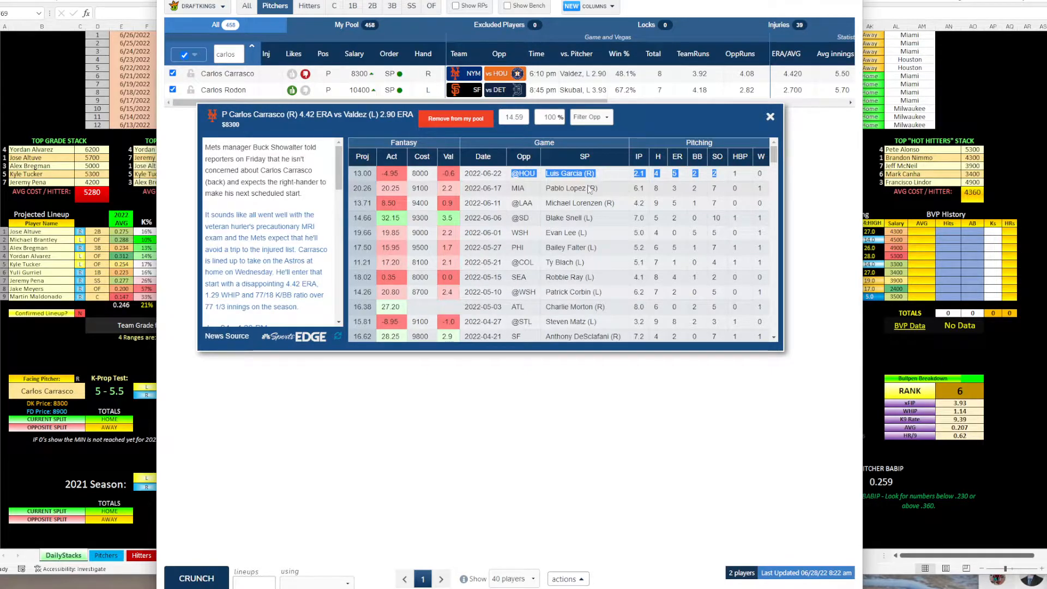
mouse_move(540, 190)
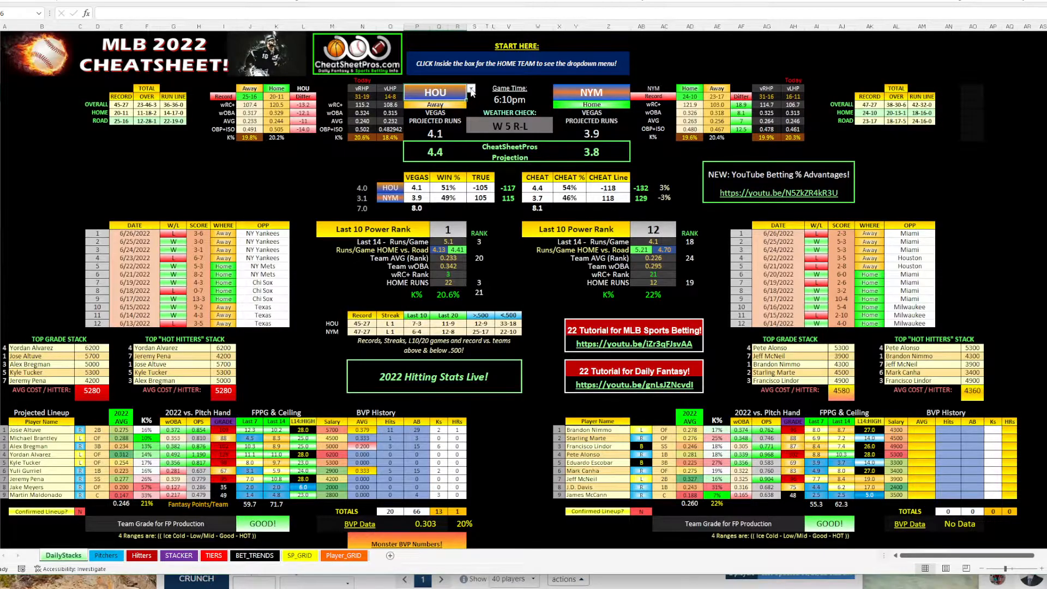
Load the DET @ SF matchup from the home team dropdown, then bring up the Fantasy Cruncher pitcher pool
click(469, 92)
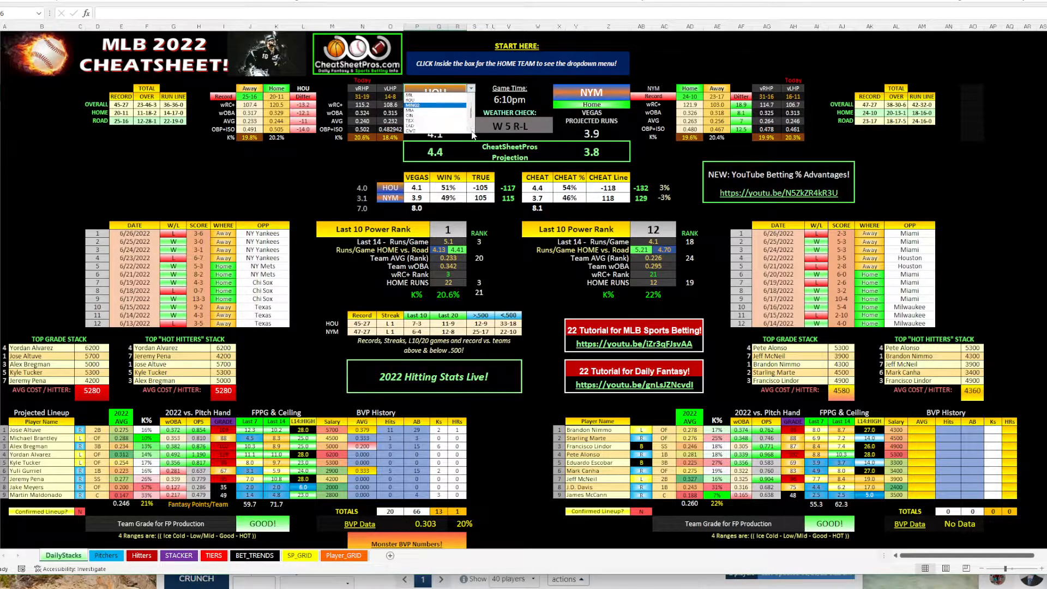
click(435, 92)
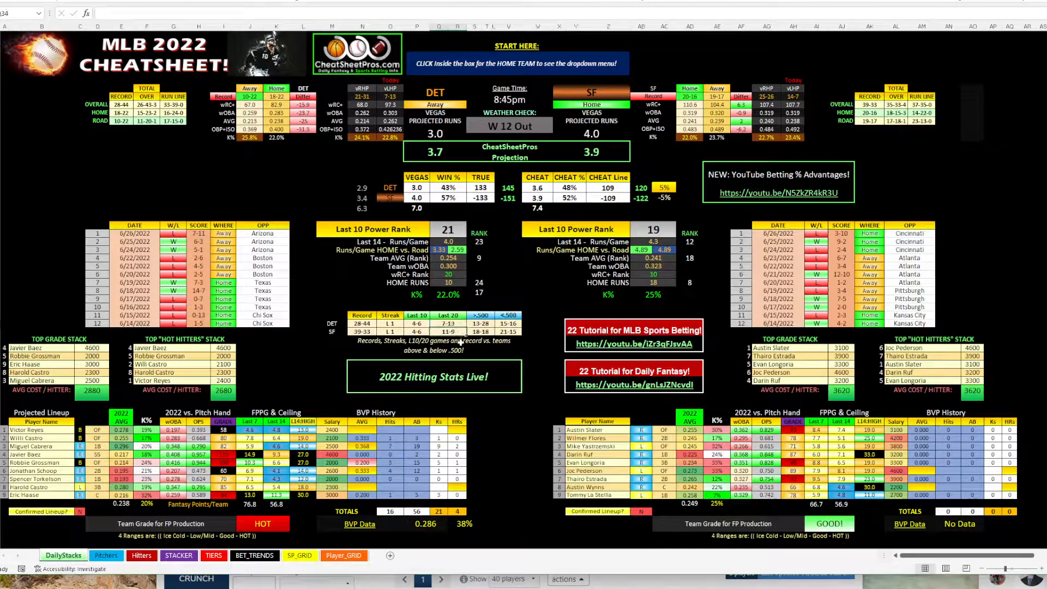
click(416, 324)
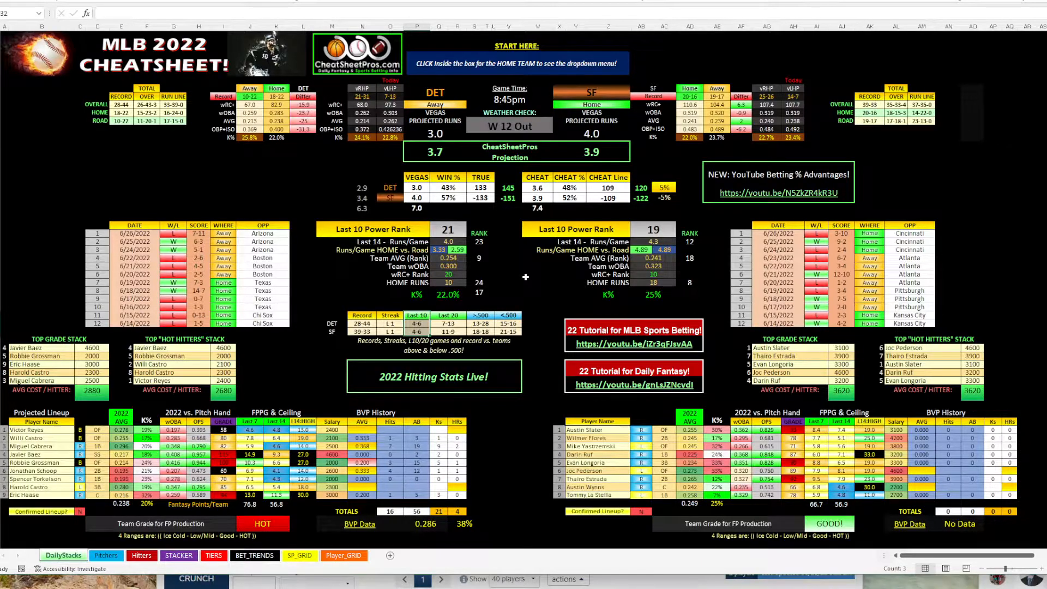
click(660, 186)
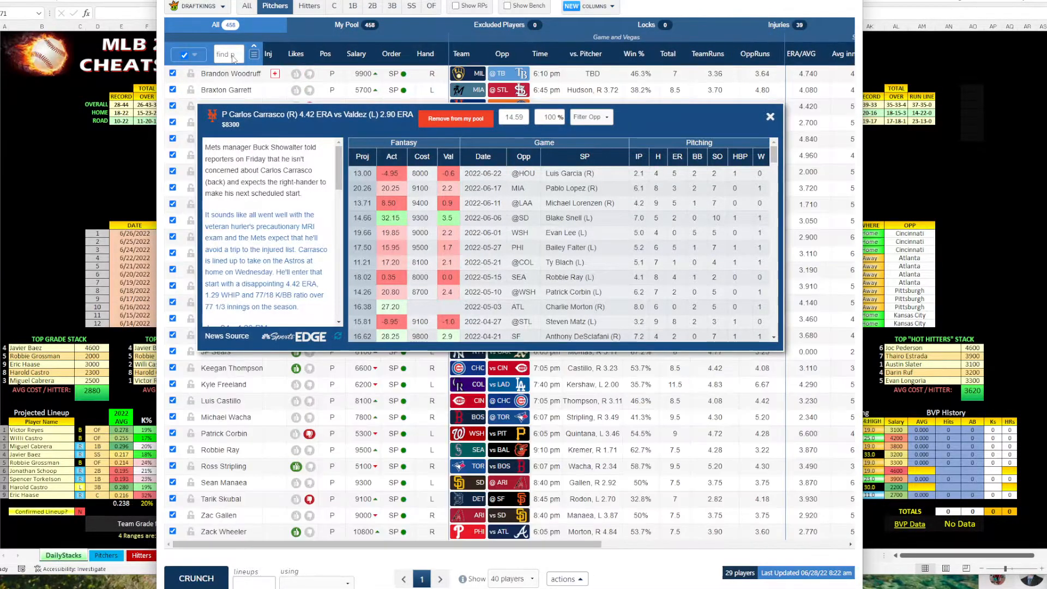
Filter the pitcher pool to Carlos Rodon, review his game log, and close it
text(ron)
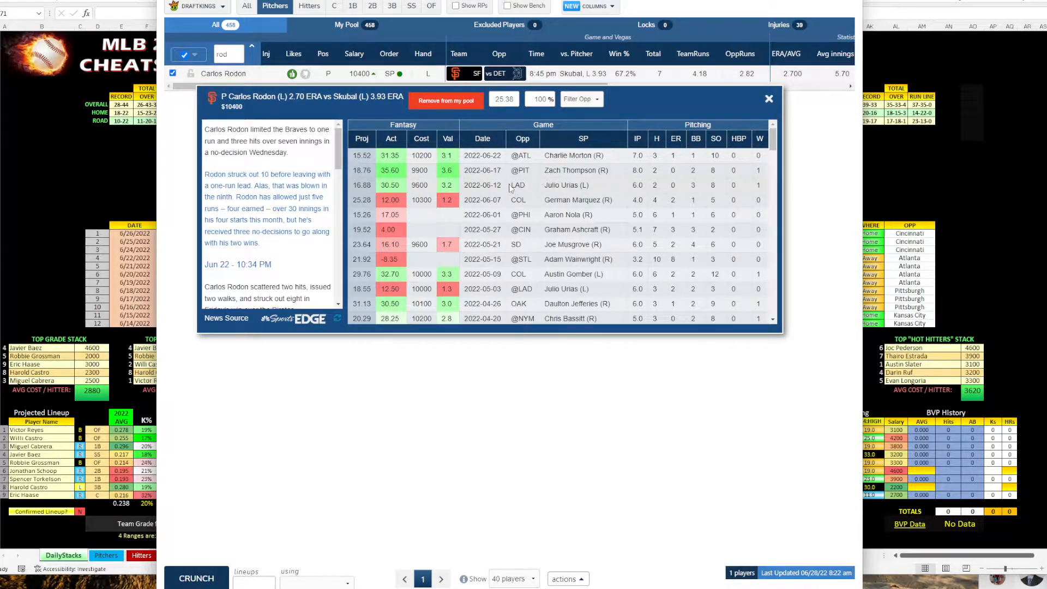
click(520, 155)
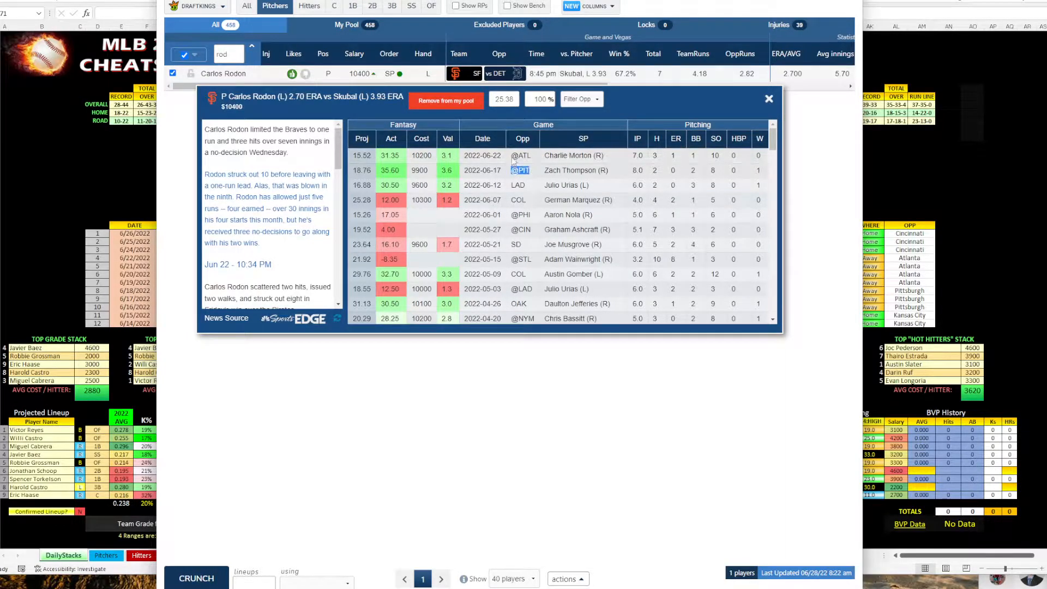
mouse_move(516, 185)
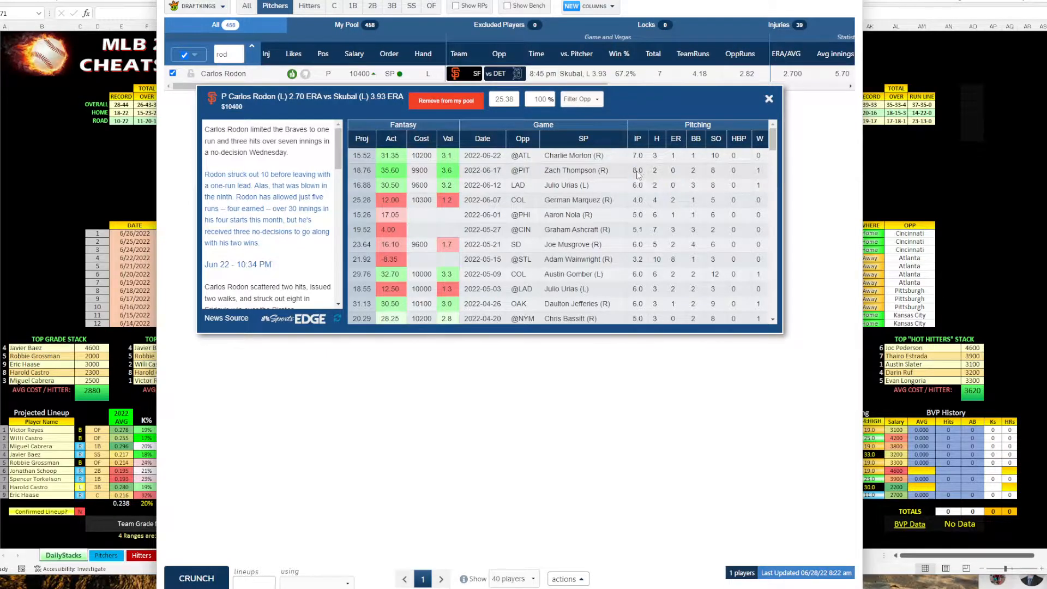
click(638, 170)
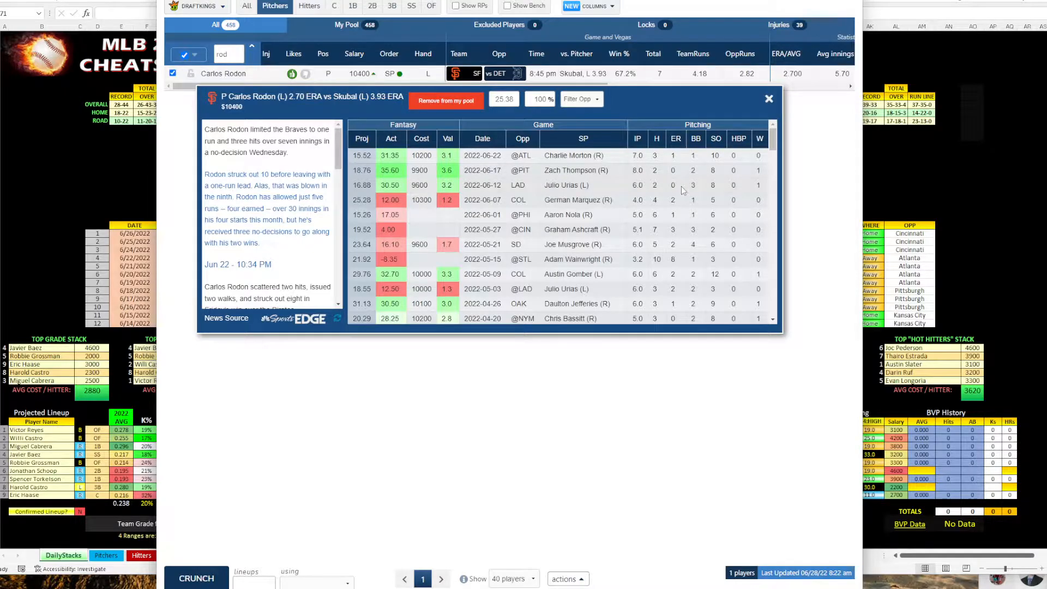
click(769, 99)
text(sku)
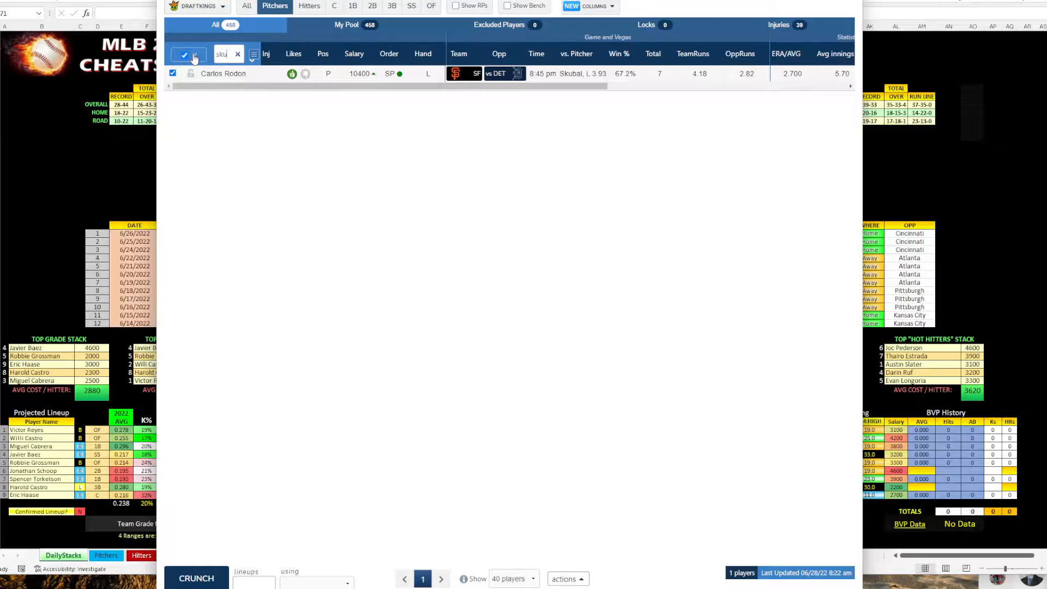
Review Tarik Skubal's game log, close it, and return to the Excel cheat sheet
click(222, 73)
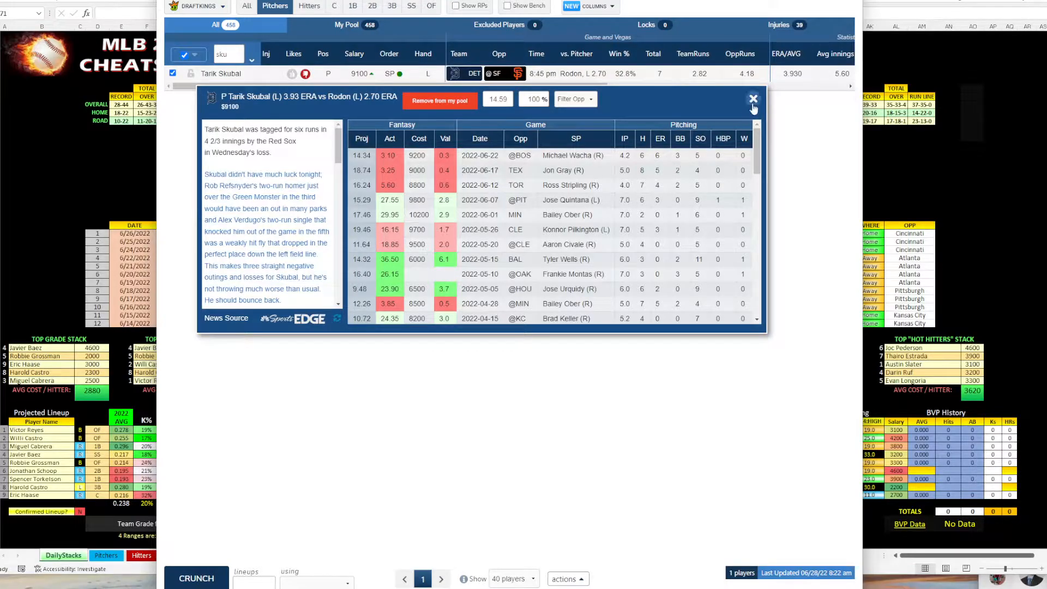
click(752, 98)
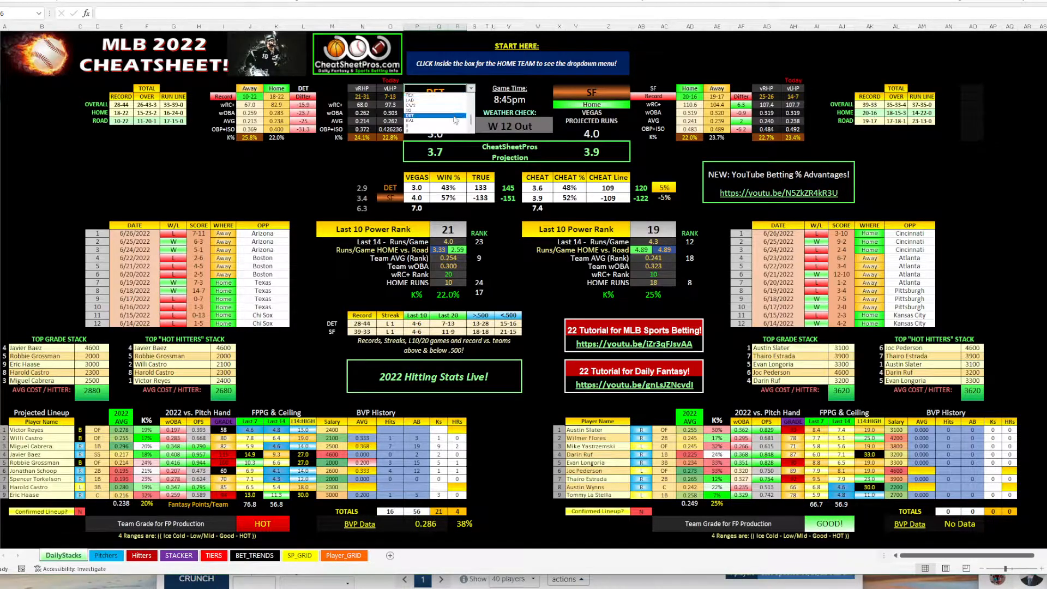
Pick KC as home team so the cheat sheet loads the TEX @ KC matchup
click(435, 91)
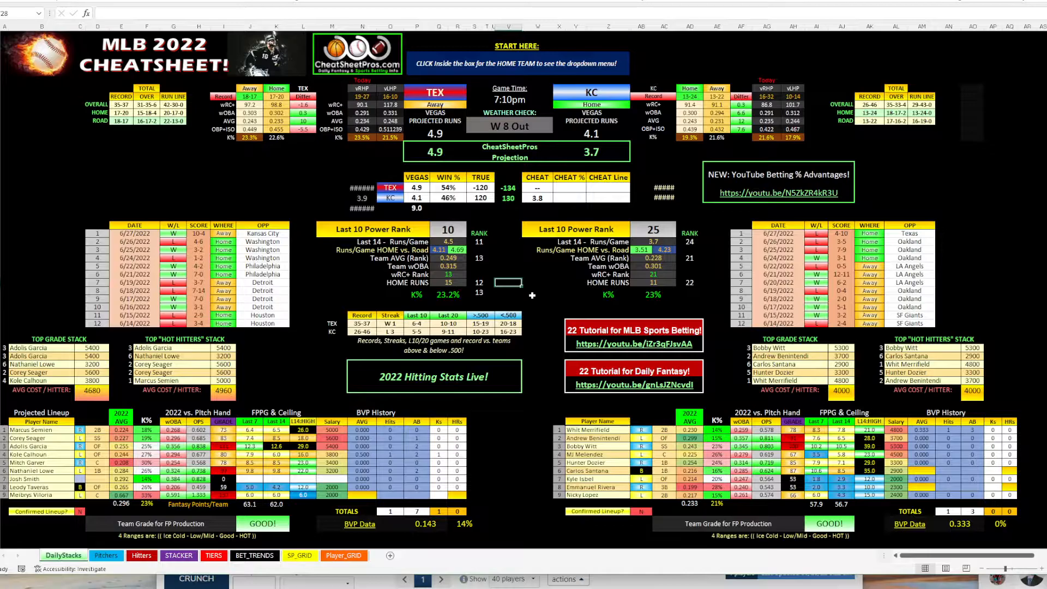
scroll(down, 3)
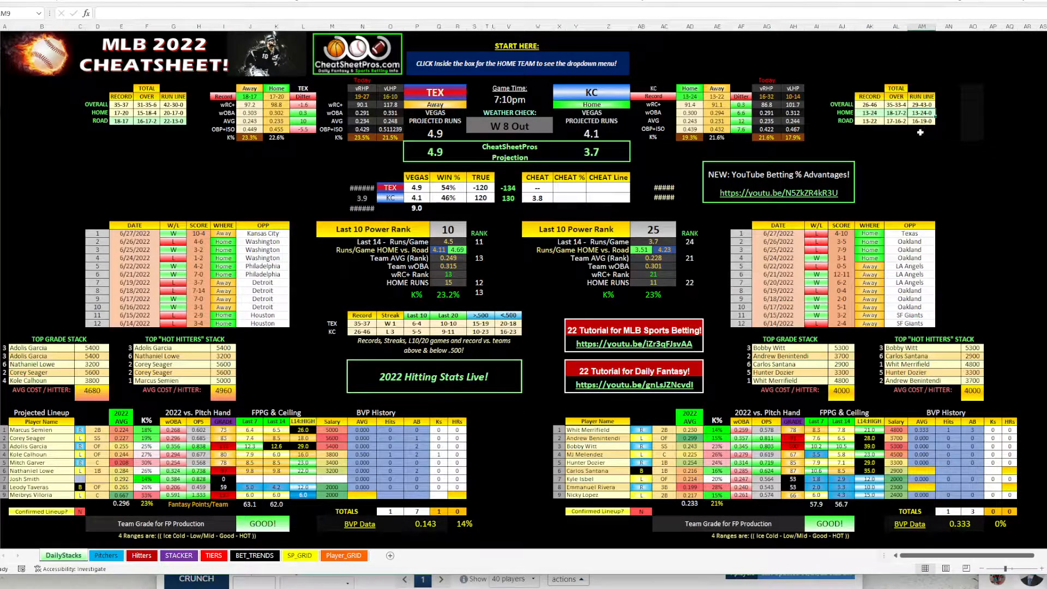
mouse_move(926, 142)
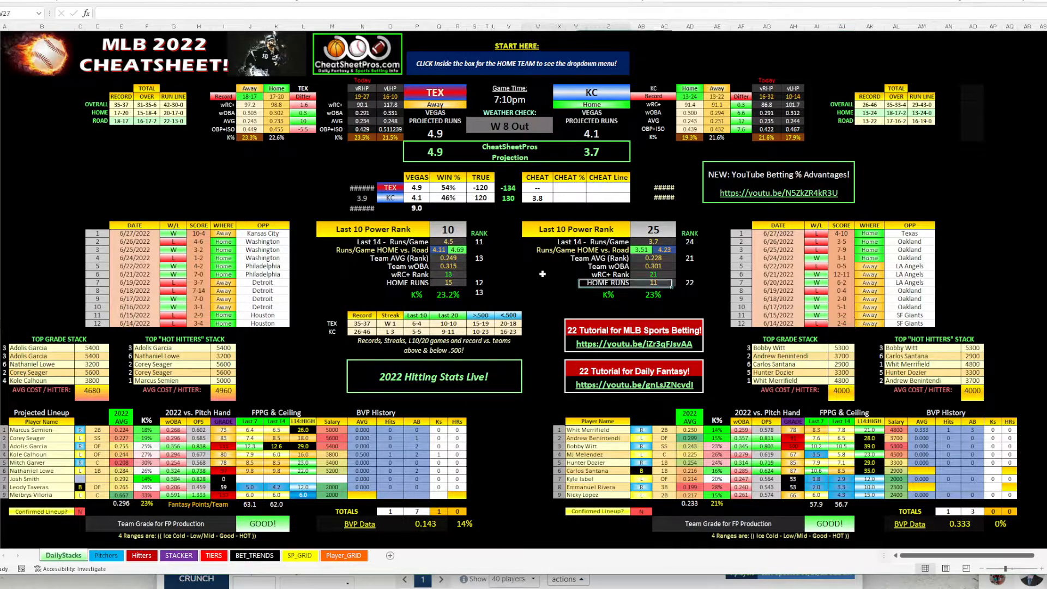
Review Jon Heasley and Jon Gray's 2022 season stats, then switch back to Fantasy Cruncher
scroll(down, 3)
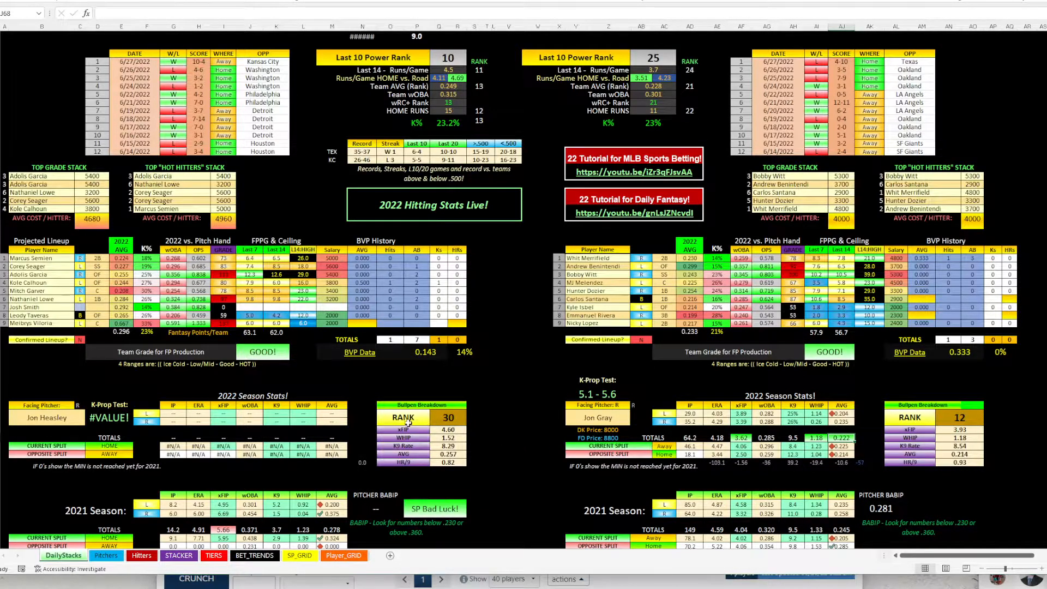
click(481, 434)
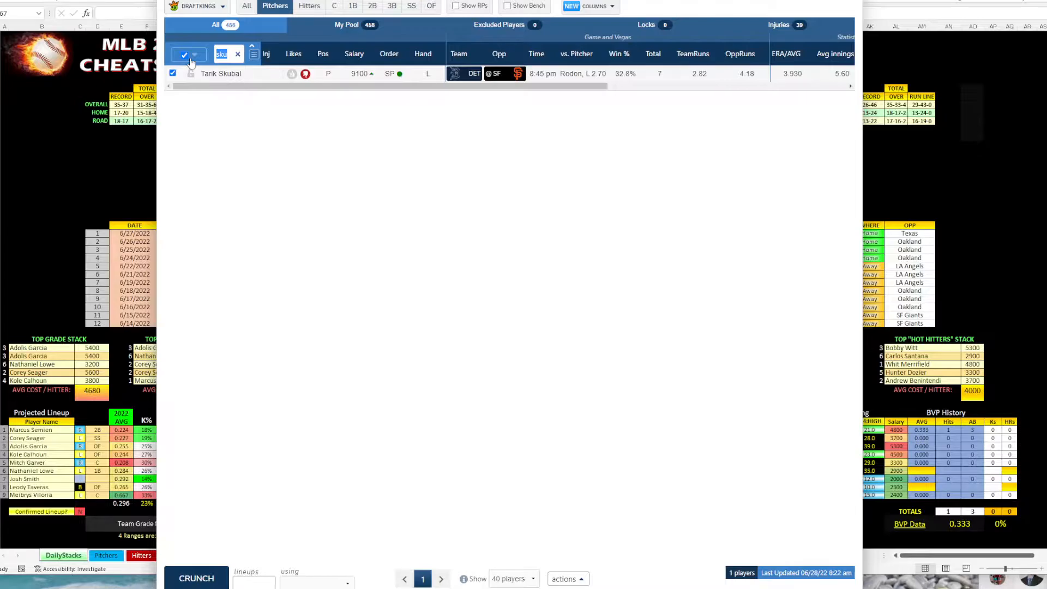
text(he)
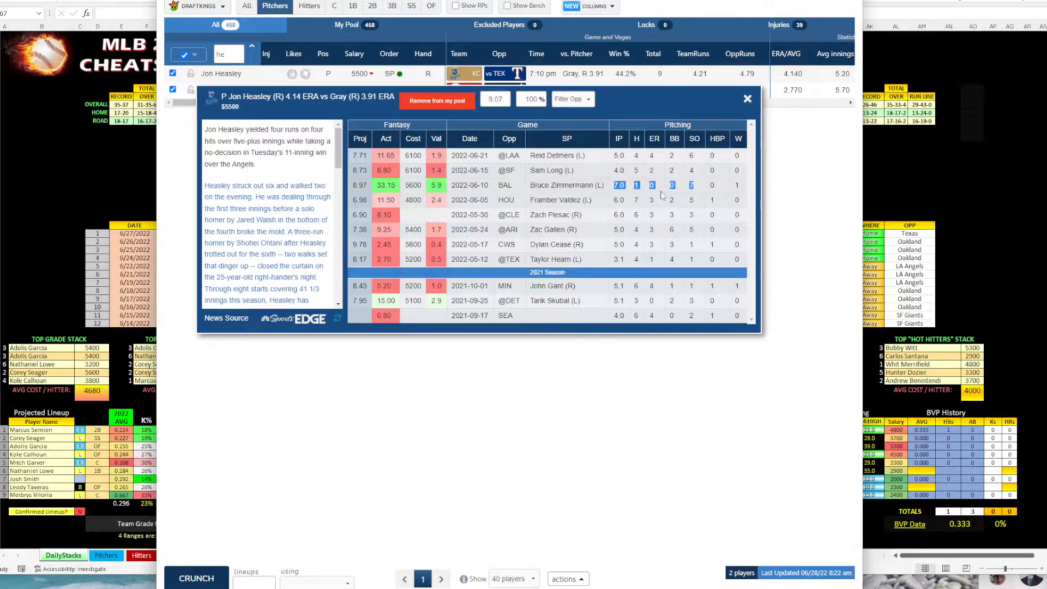
mouse_move(657, 198)
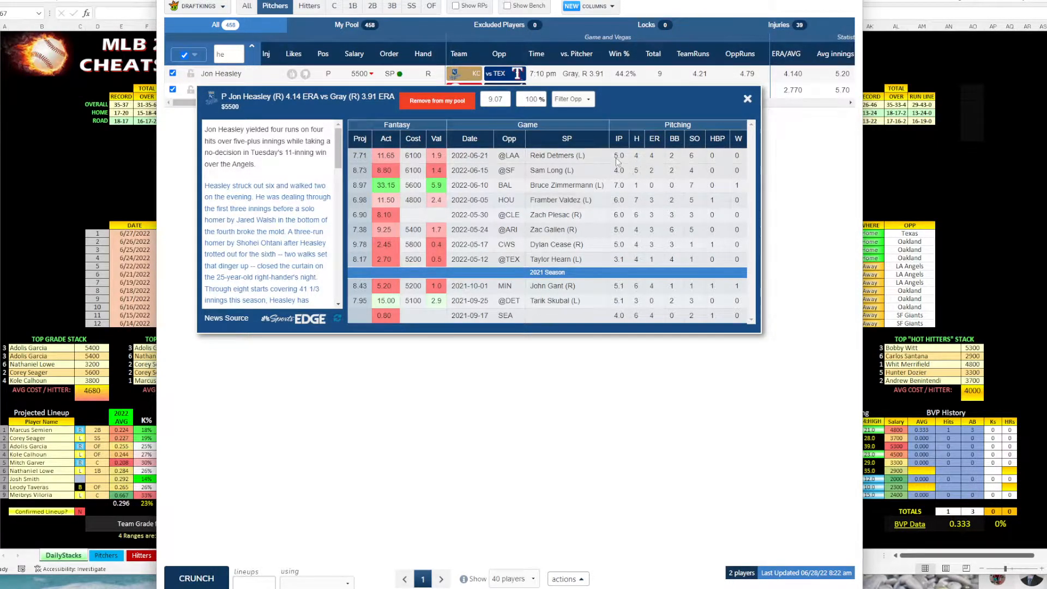
mouse_move(647, 172)
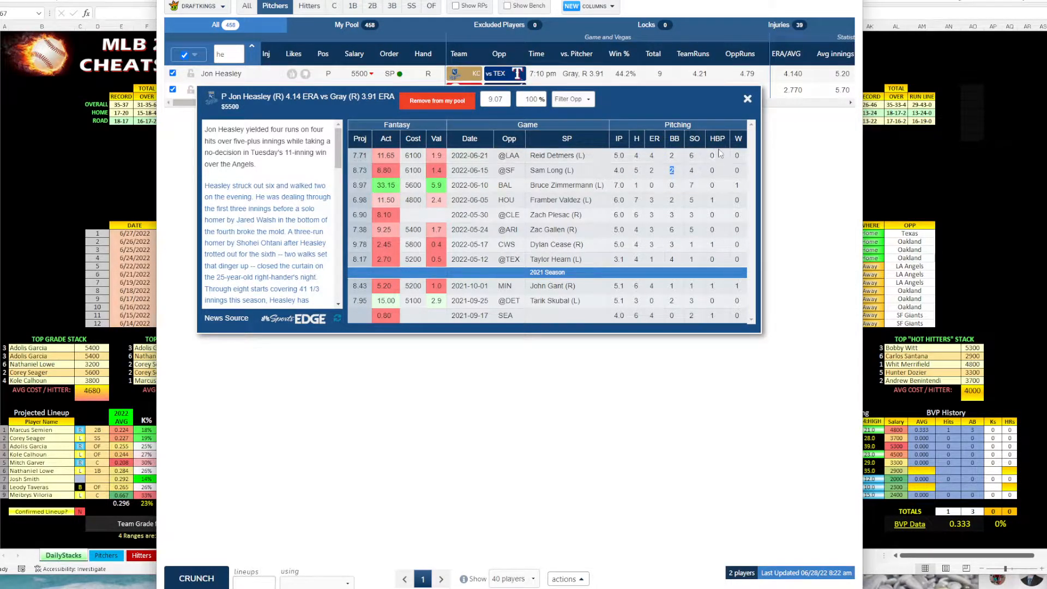
click(747, 98)
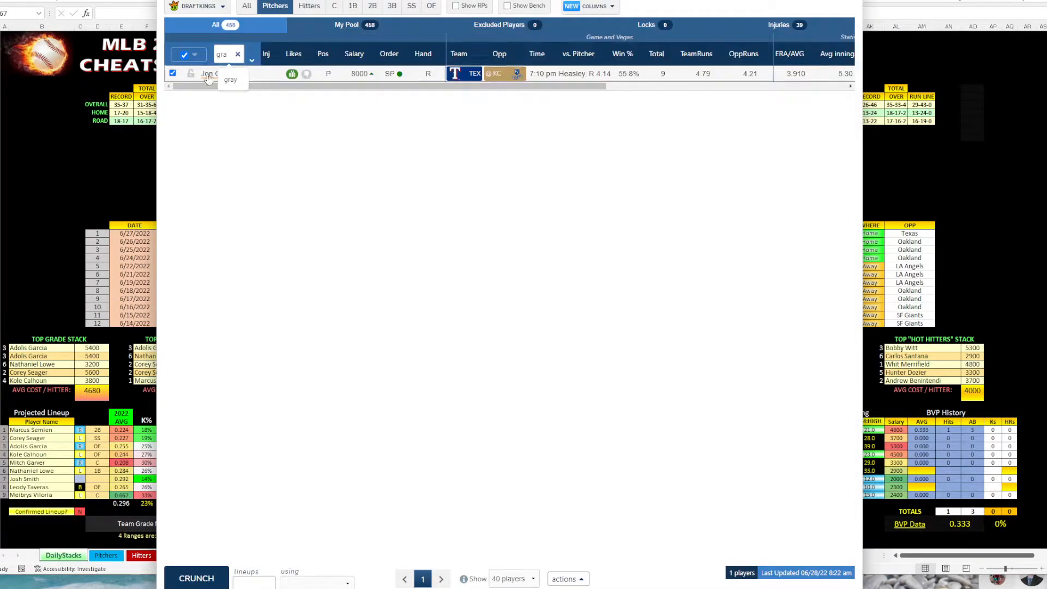
Review Jon Gray's recent pitching game log and close it
click(215, 73)
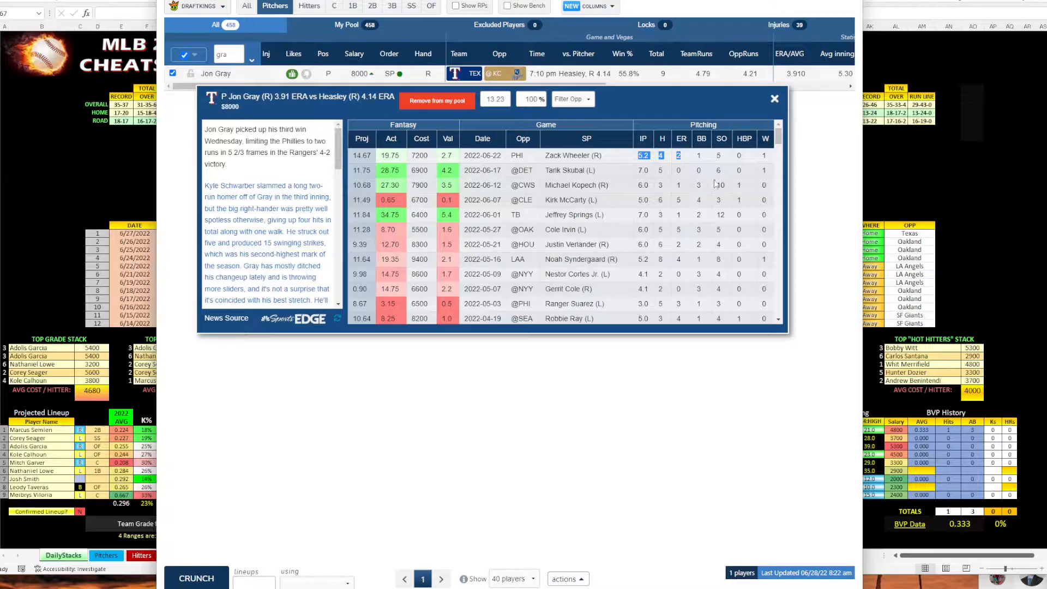
click(774, 99)
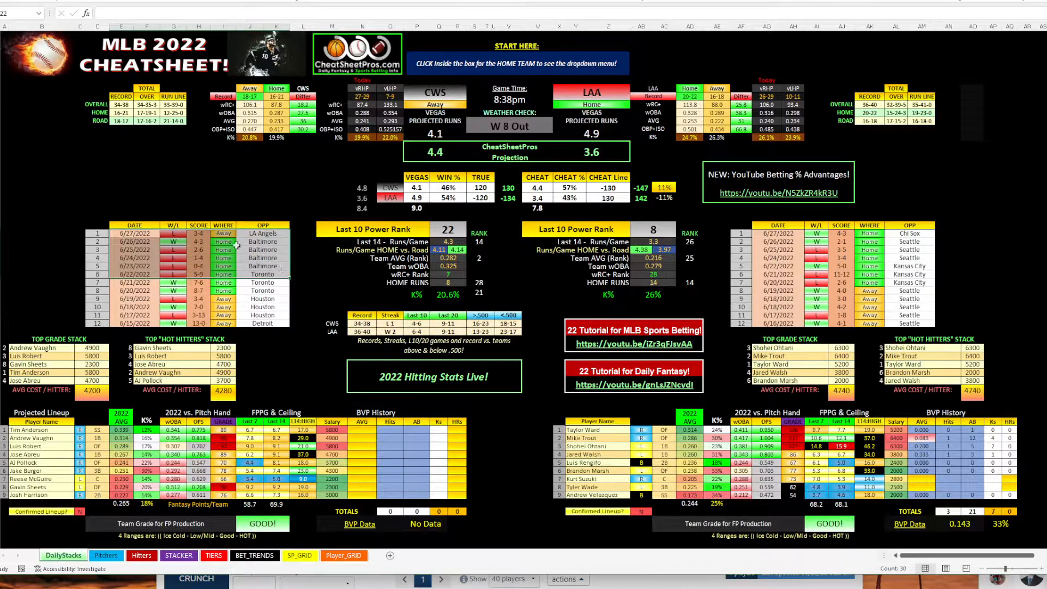
Scroll to the 2022 Season Stats section and examine Chase Silseth's and Johnny Cueto's innings totals
scroll(down, 3)
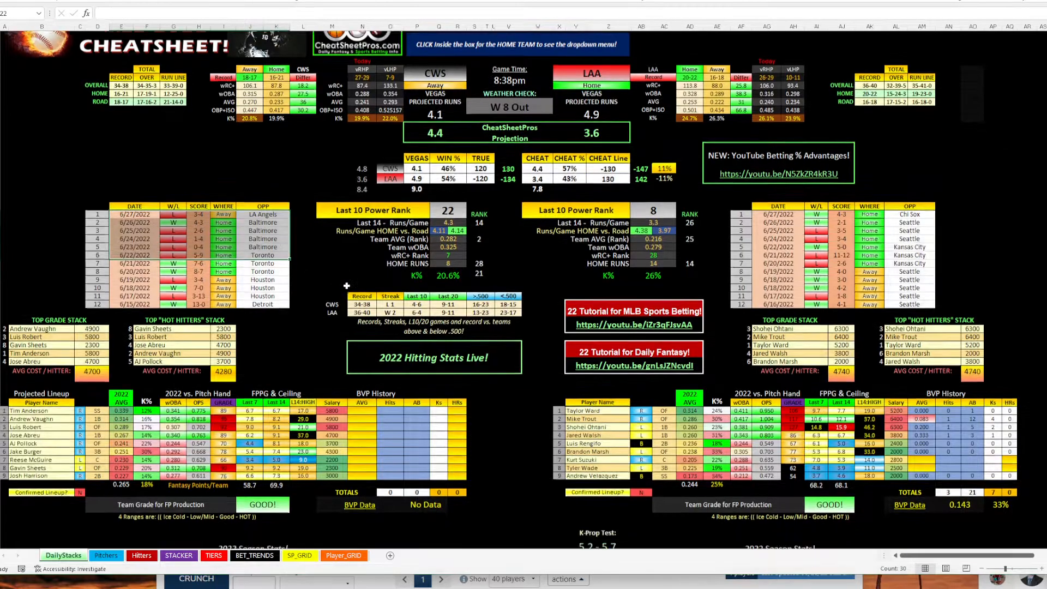
scroll(down, 3)
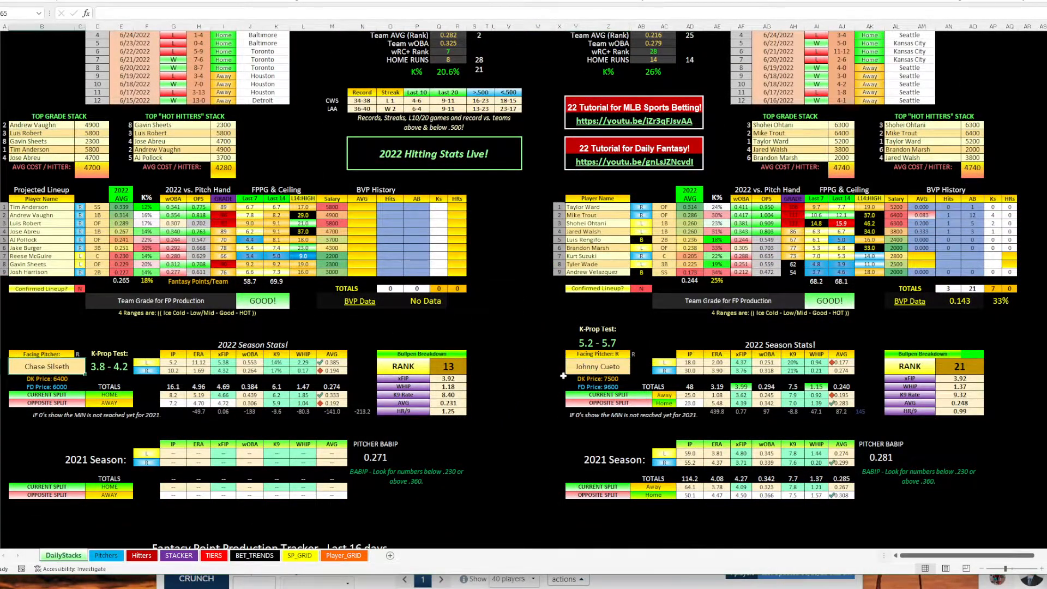
scroll(up, 3)
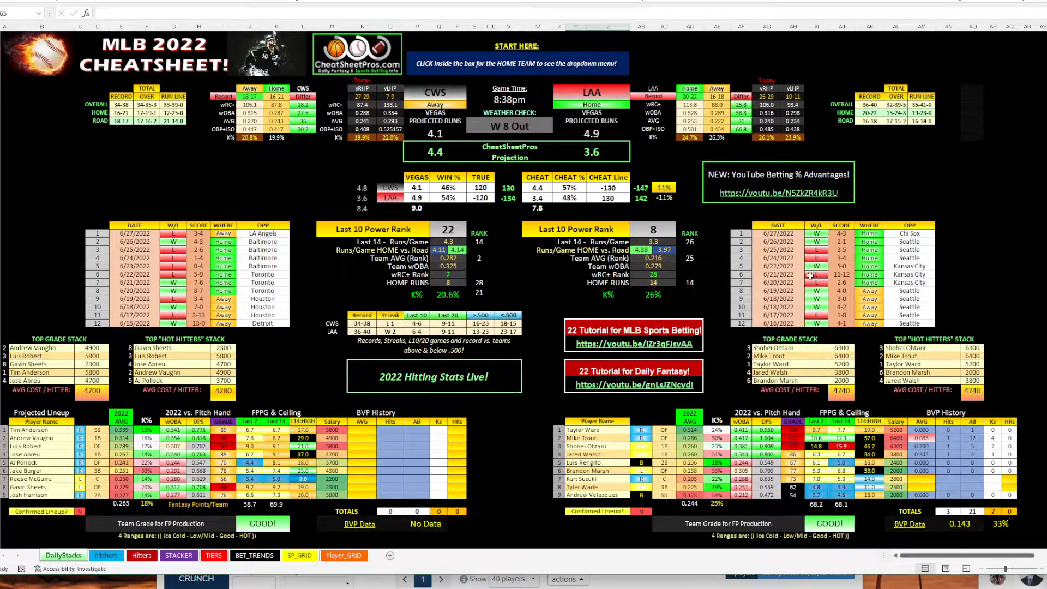
scroll(down, 3)
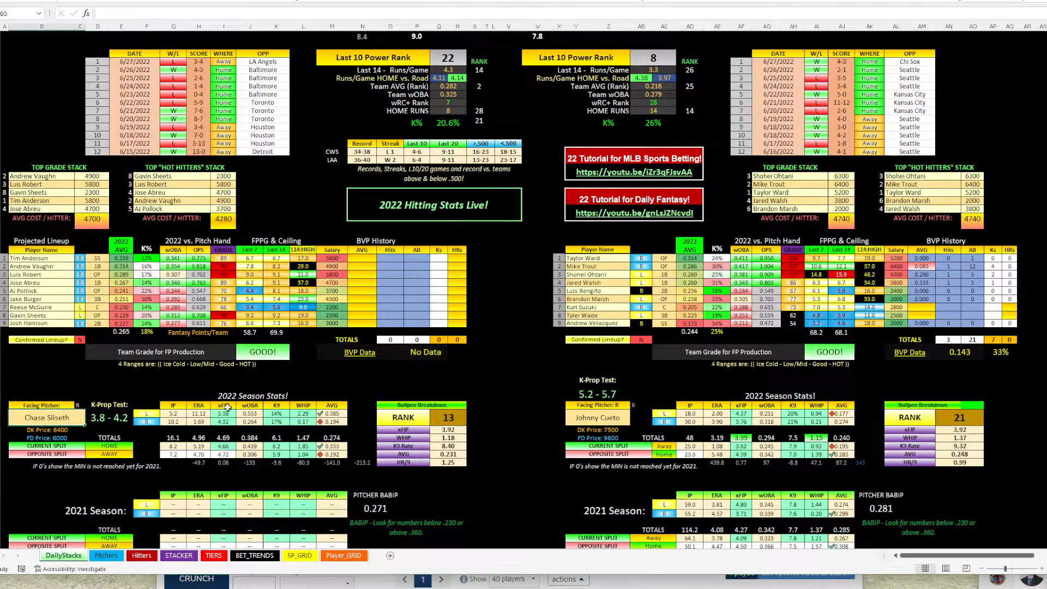
scroll(down, 3)
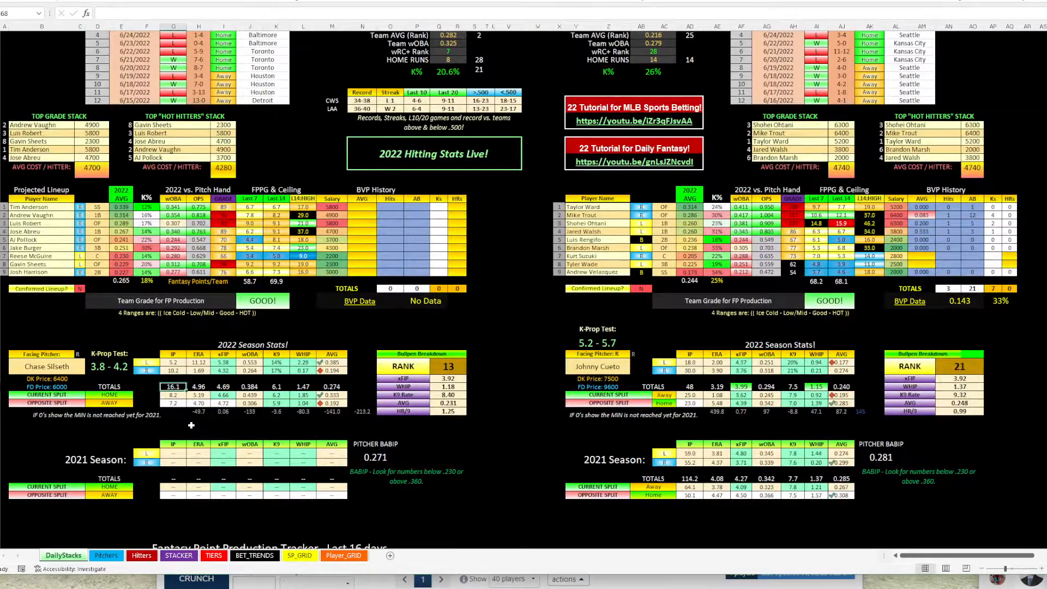
click(198, 385)
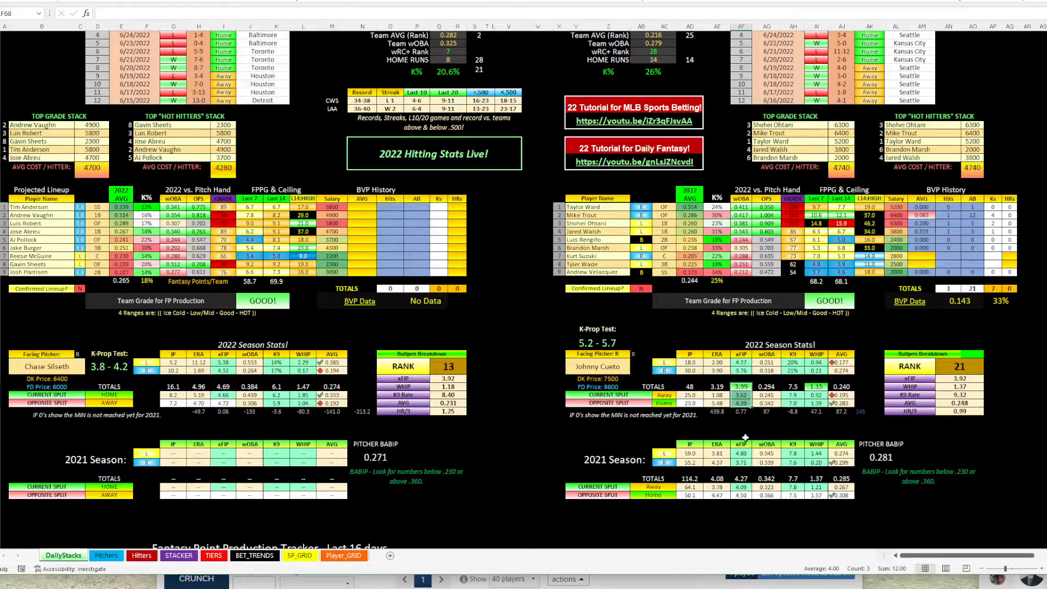
click(734, 393)
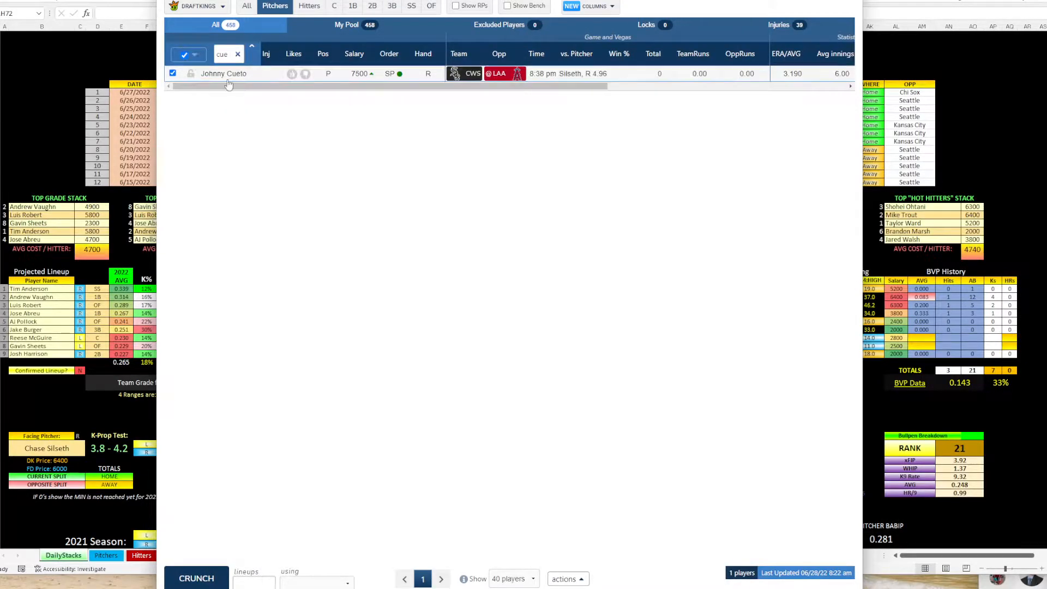
Review Johnny Cueto's game log, close it, then bring up Chase Silseth's game log
click(224, 73)
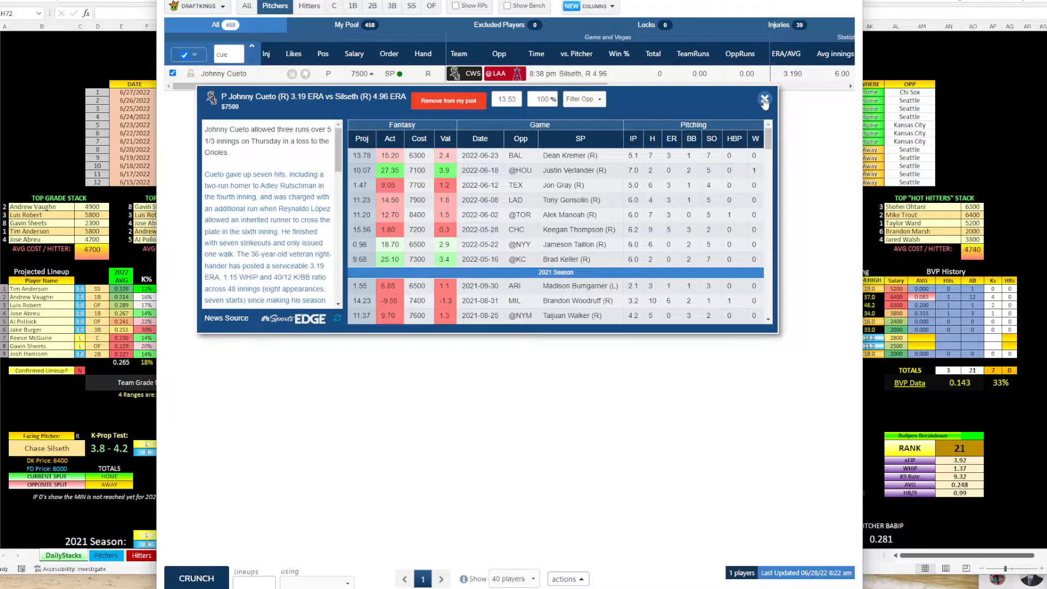
click(765, 101)
text(si)
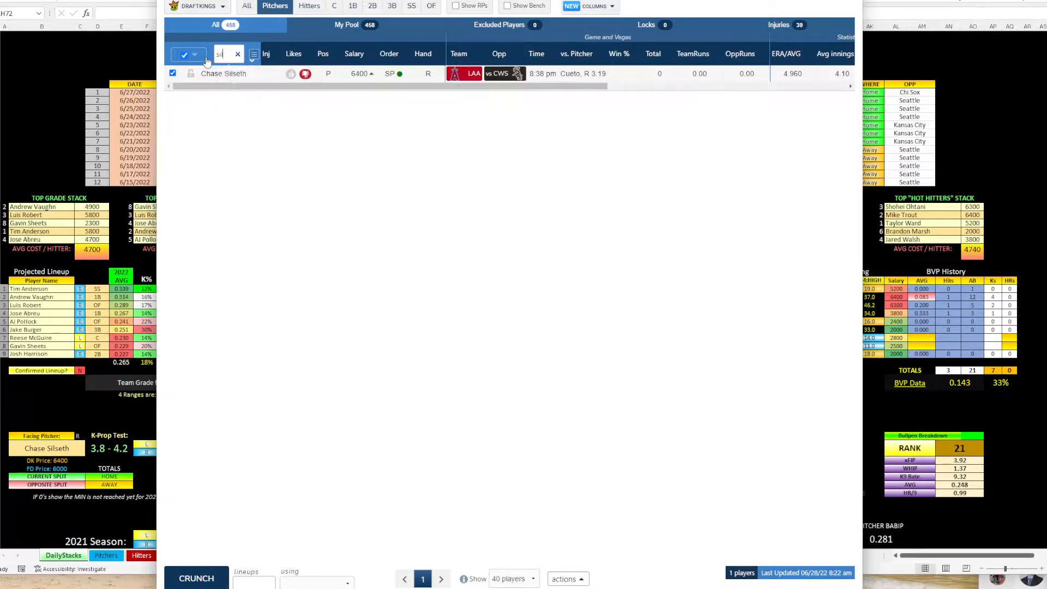
click(223, 73)
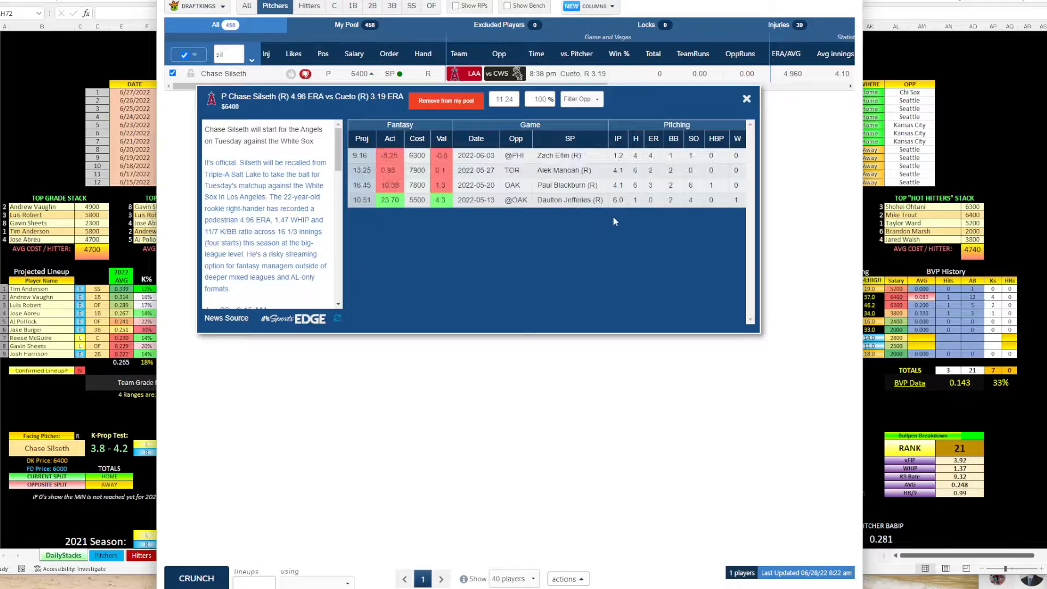
click(617, 185)
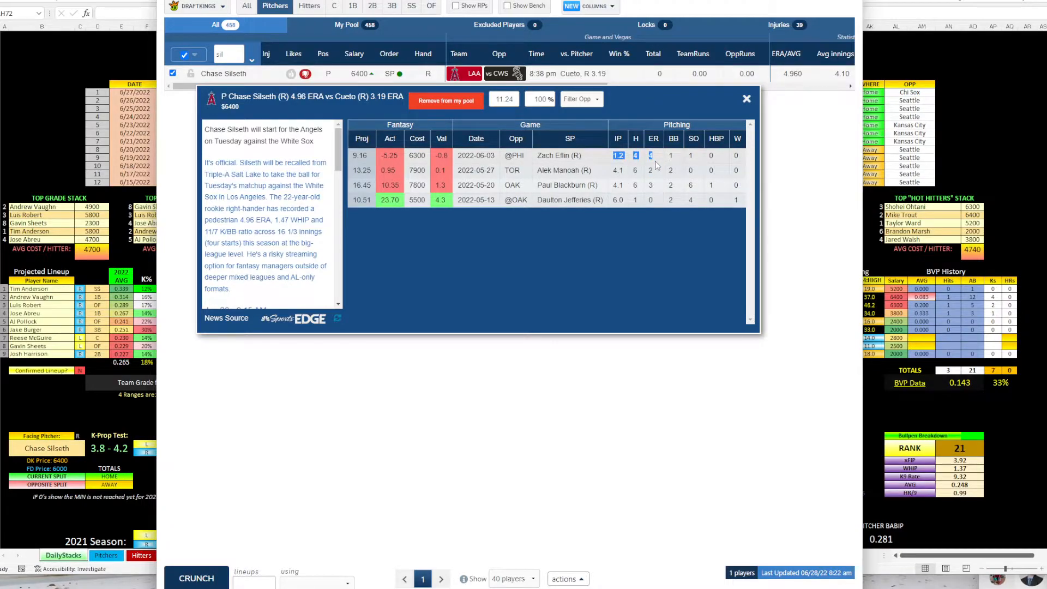
mouse_move(657, 166)
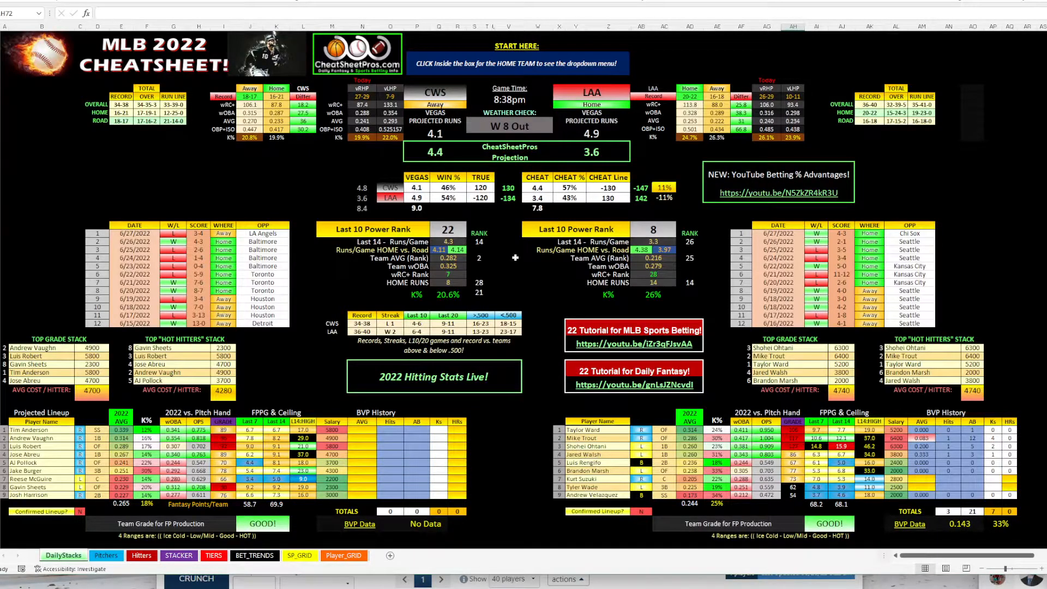
Set the HOME TEAM cell to WAS so the sheet shows Pittsburgh at Washington
click(507, 258)
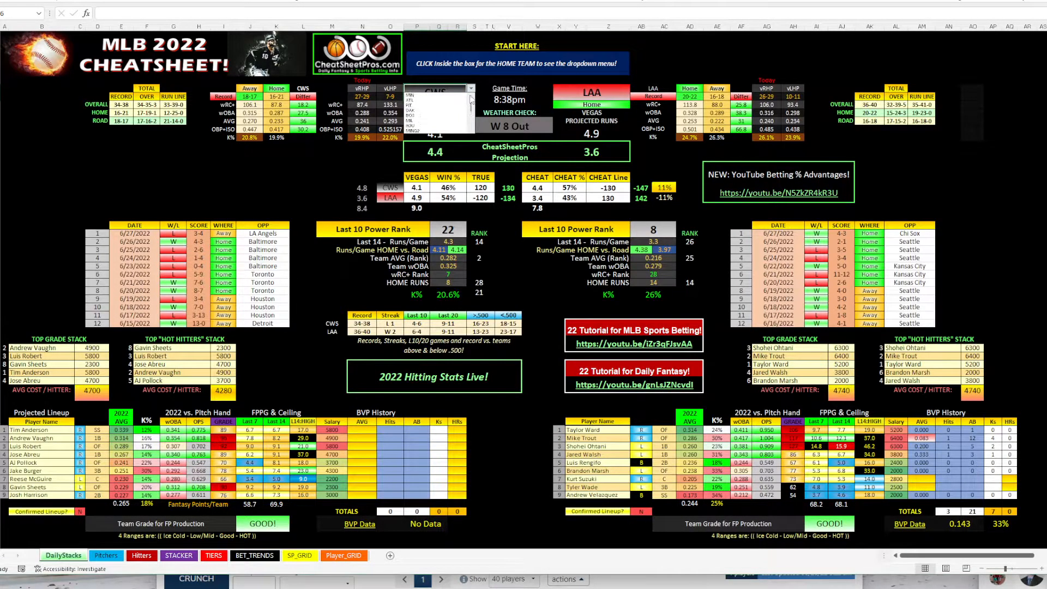
click(435, 92)
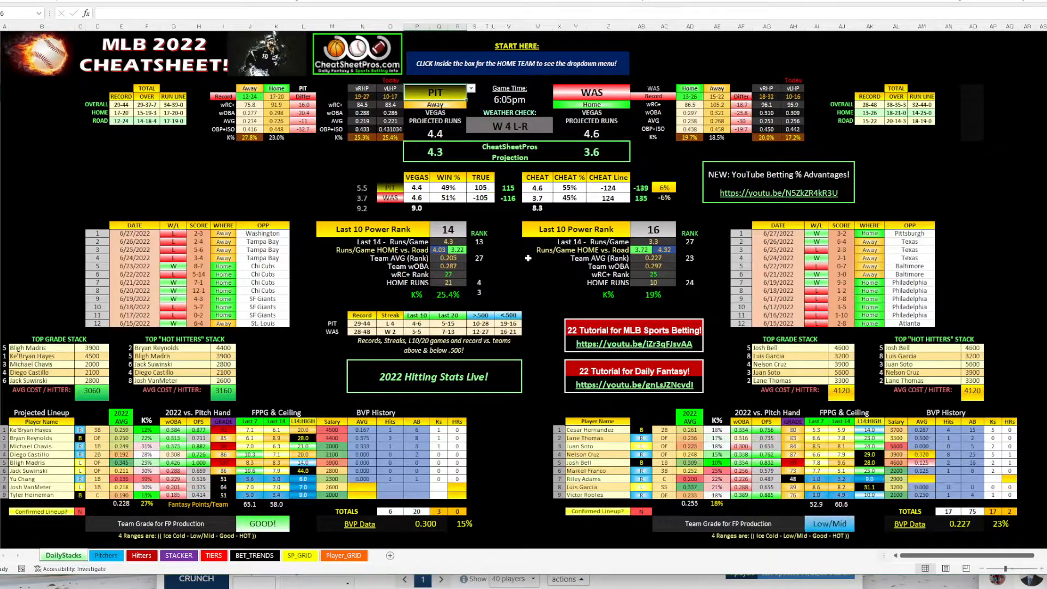
click(588, 257)
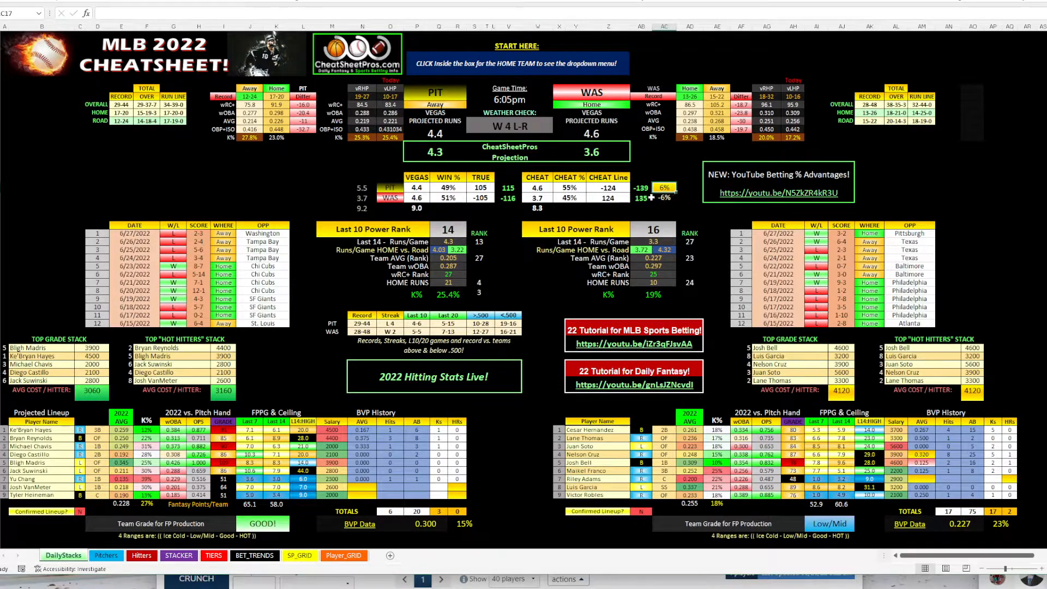
click(637, 187)
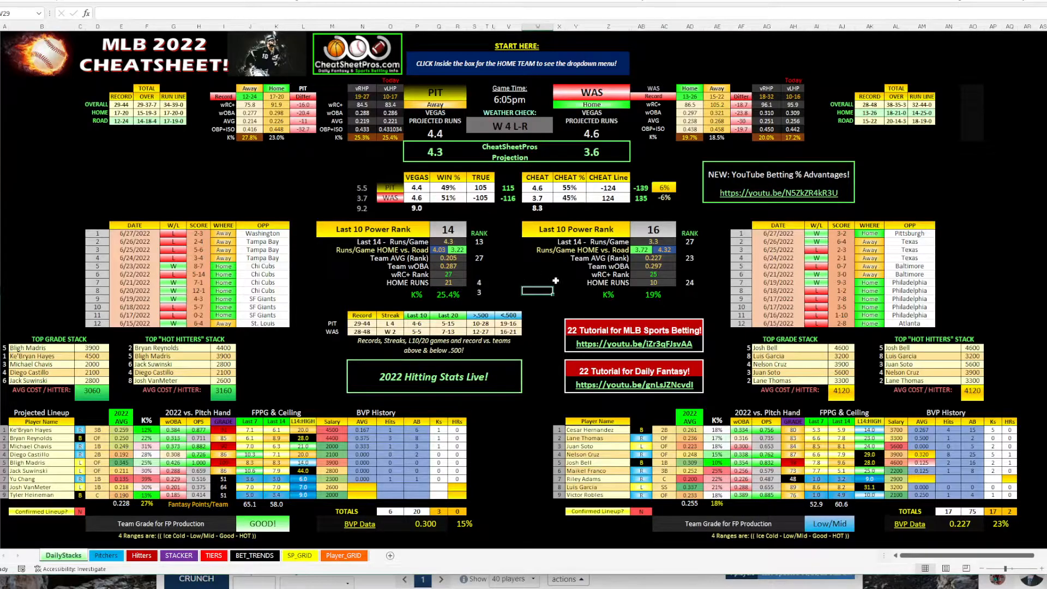
Bring Patrick Corbin's and Jose Quintana's season pitching stats into view
scroll(down, 3)
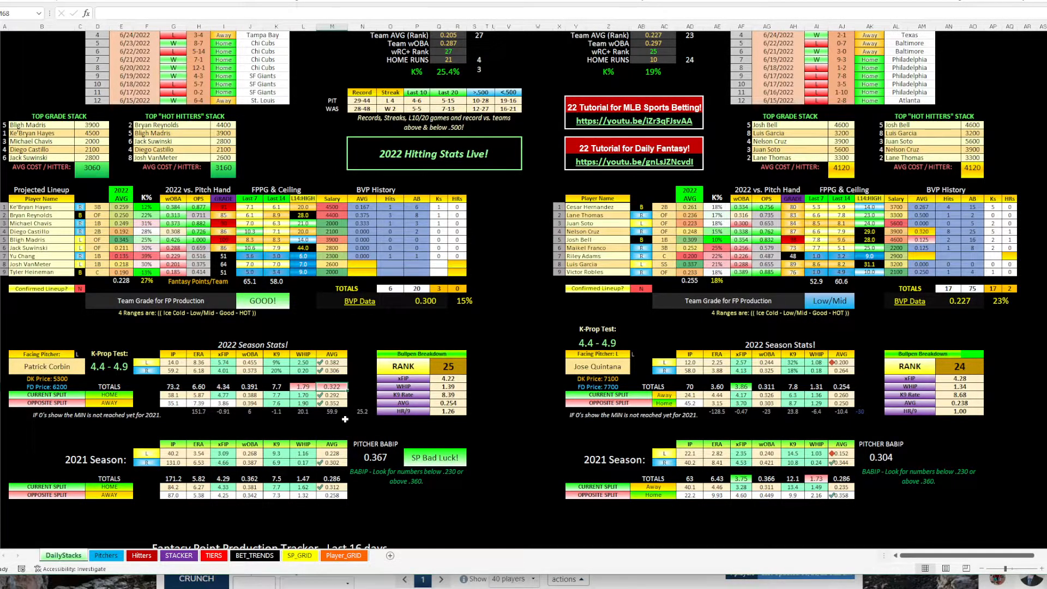
click(402, 365)
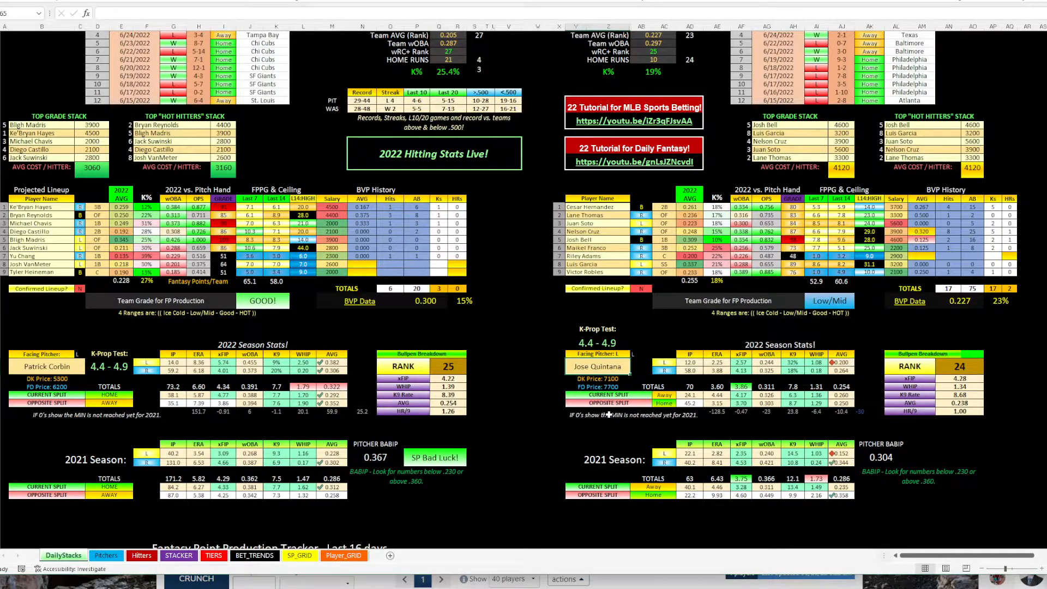
mouse_move(720, 400)
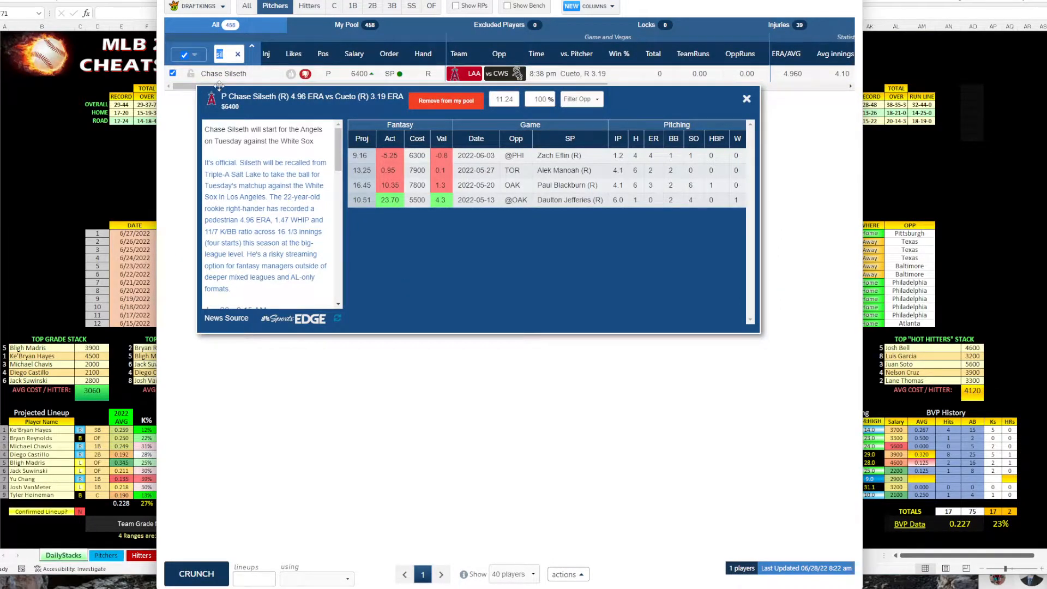
Search 'corb', review Patrick Corbin's recent game log and close it
text(corb)
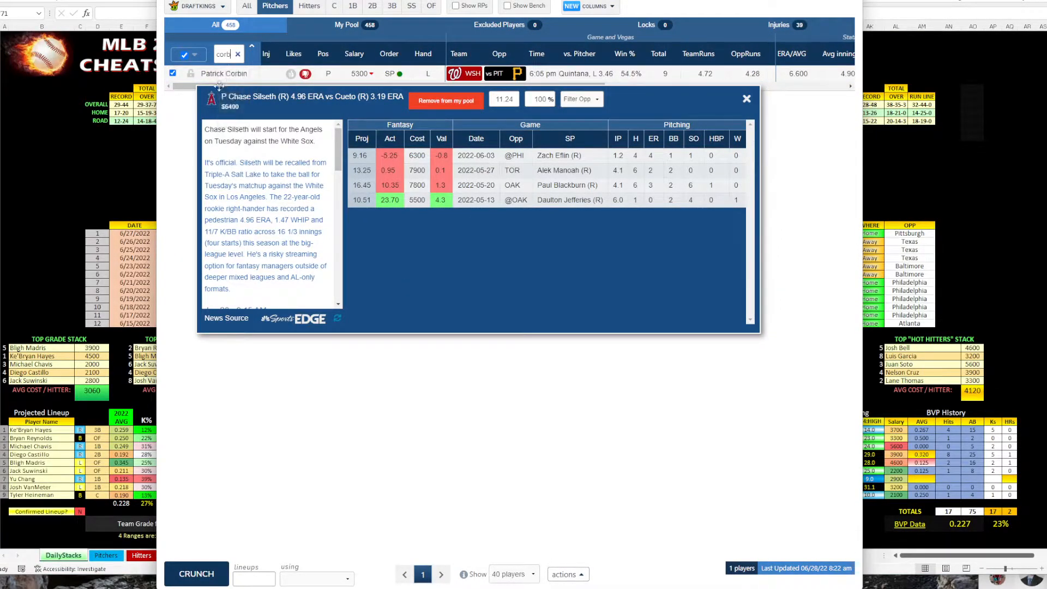
click(223, 73)
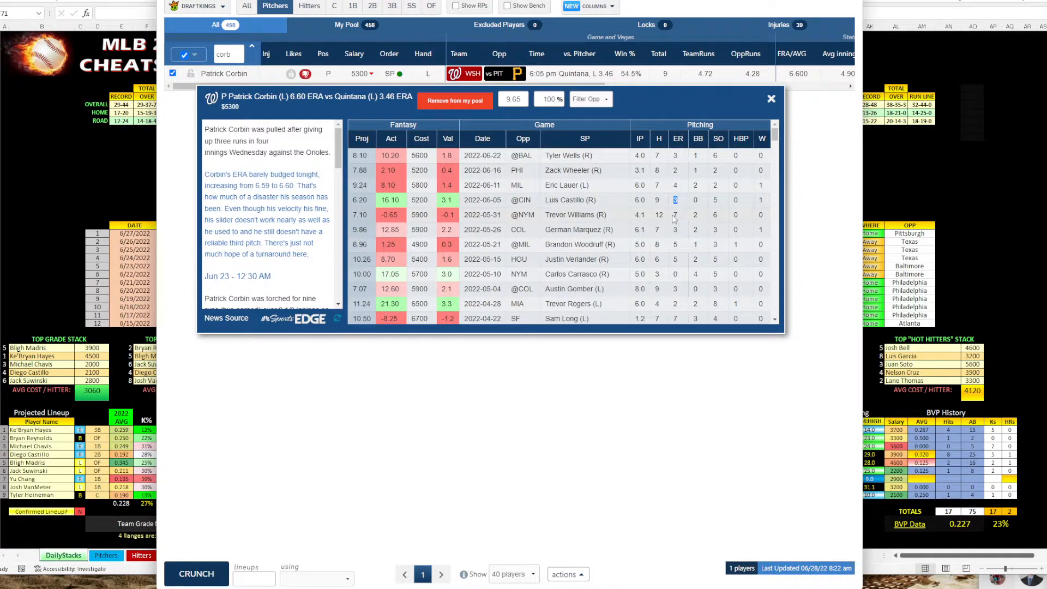
mouse_move(673, 259)
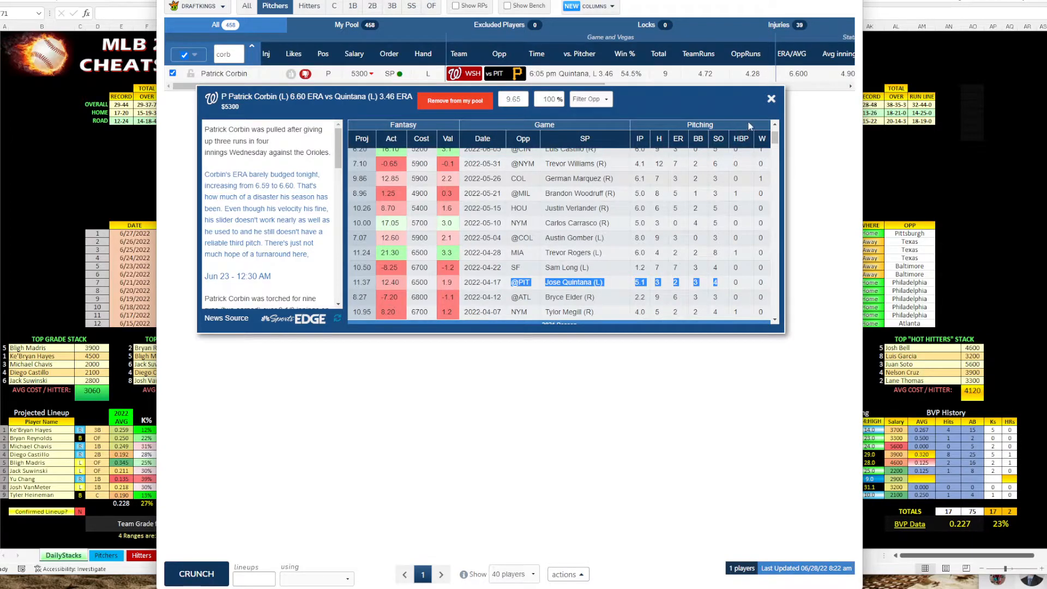
click(770, 98)
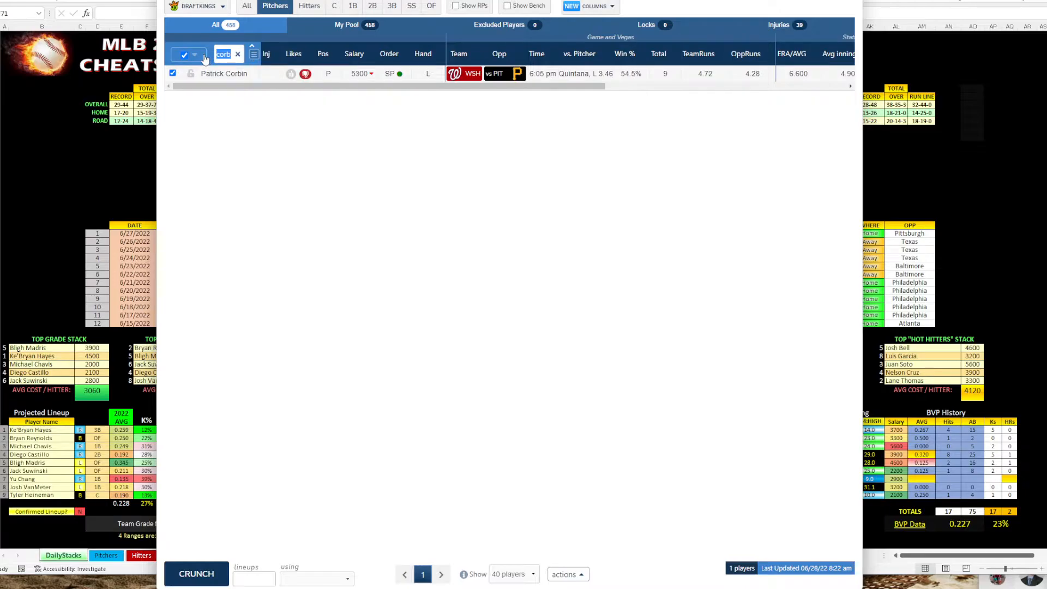
Search 'jose', review Jose Quintana's game log, close it and return to the Excel cheat sheet
text(jose)
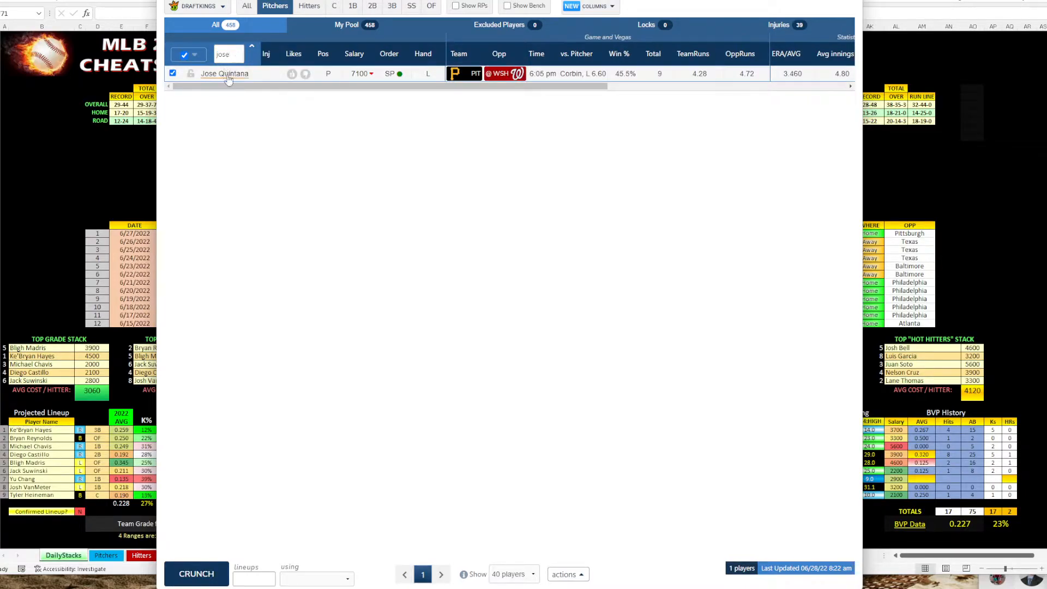
click(224, 73)
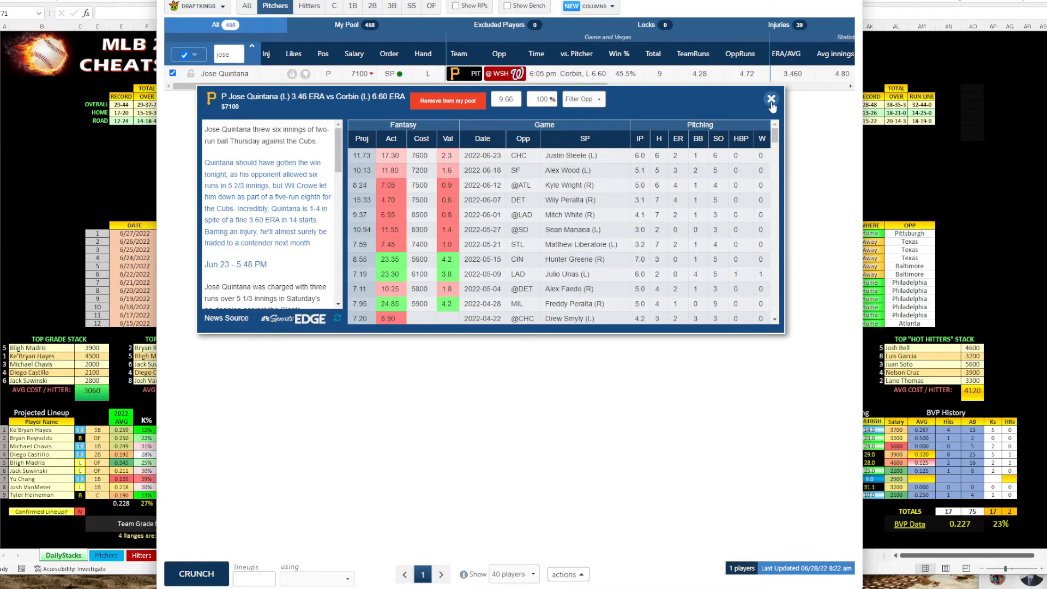
click(769, 99)
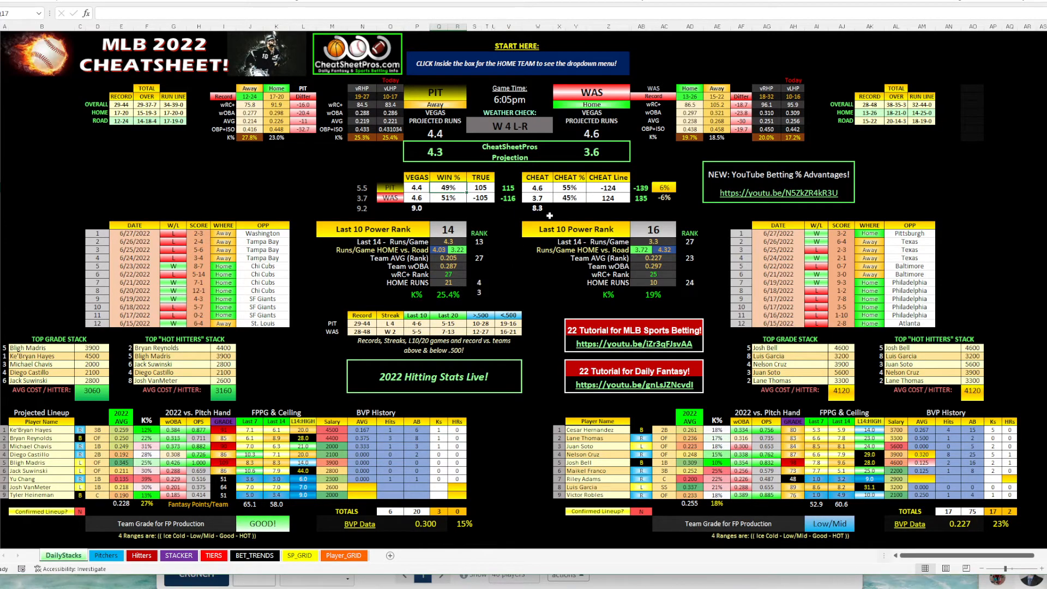
click(506, 267)
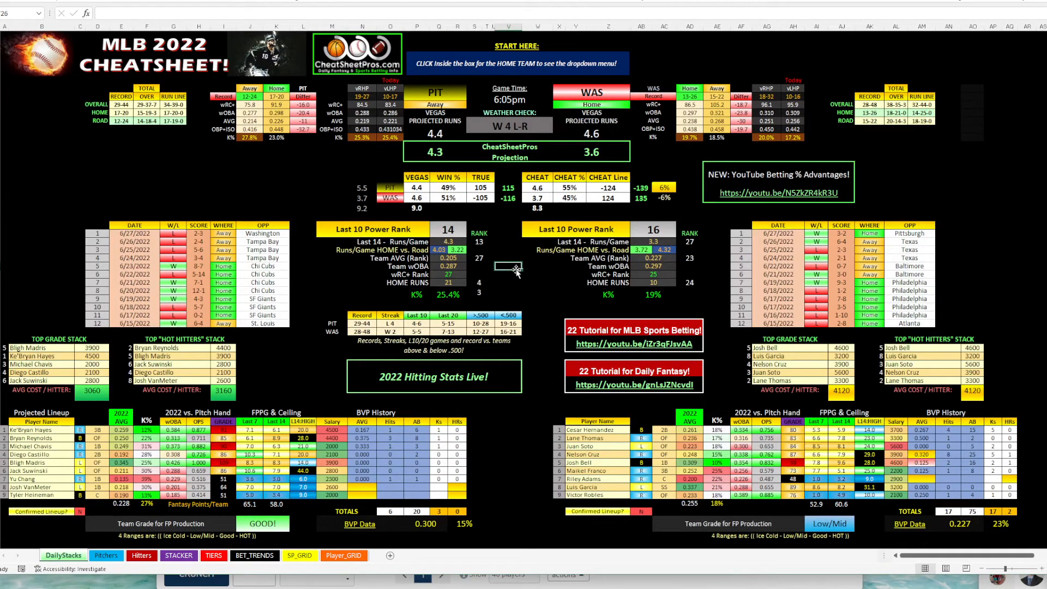